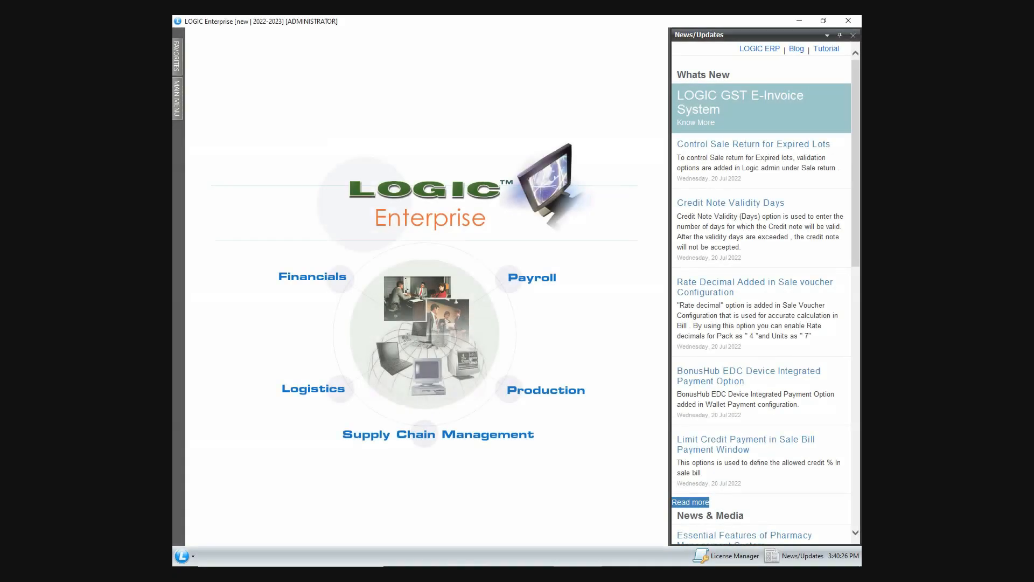
pyautogui.moveTo(454, 282)
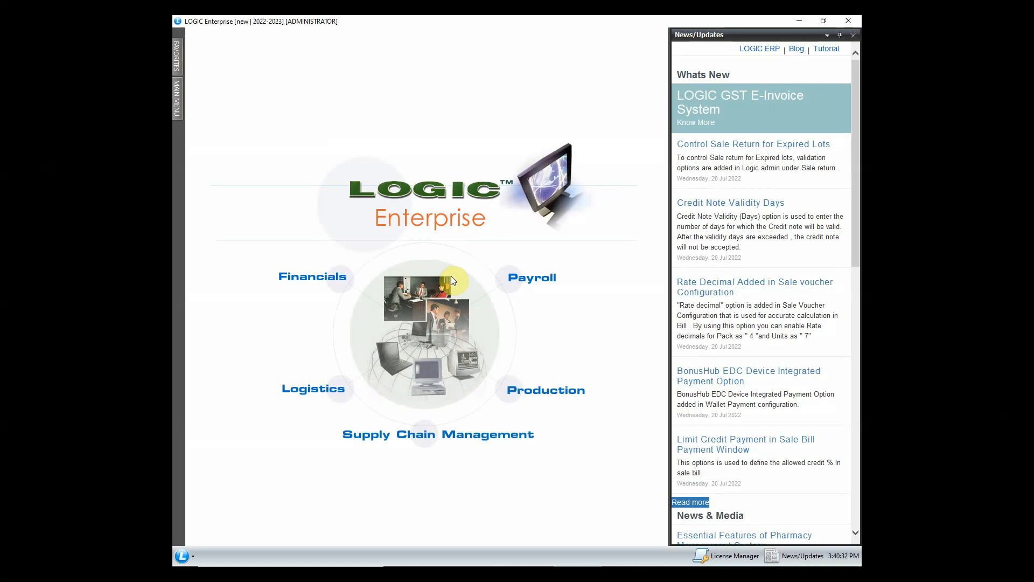
# Expand the main menu panel listing Setup, Accounts, Billing and Inventory modules
pyautogui.click(176, 100)
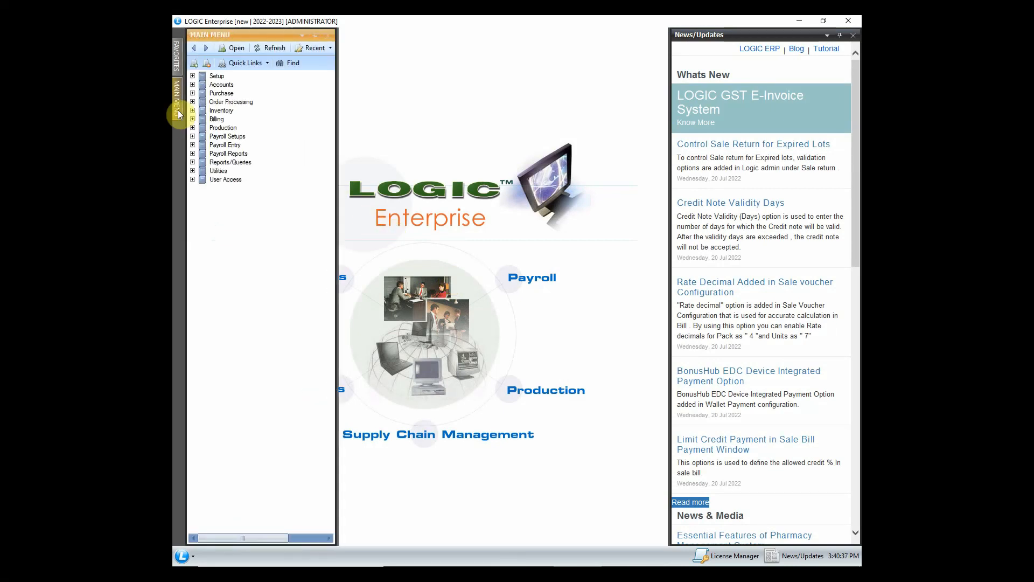
# Add item code 11 Dabur Amla Hair Oil and Knorr Tomato Soup from lot 50 to a new cash bill
pyautogui.click(217, 118)
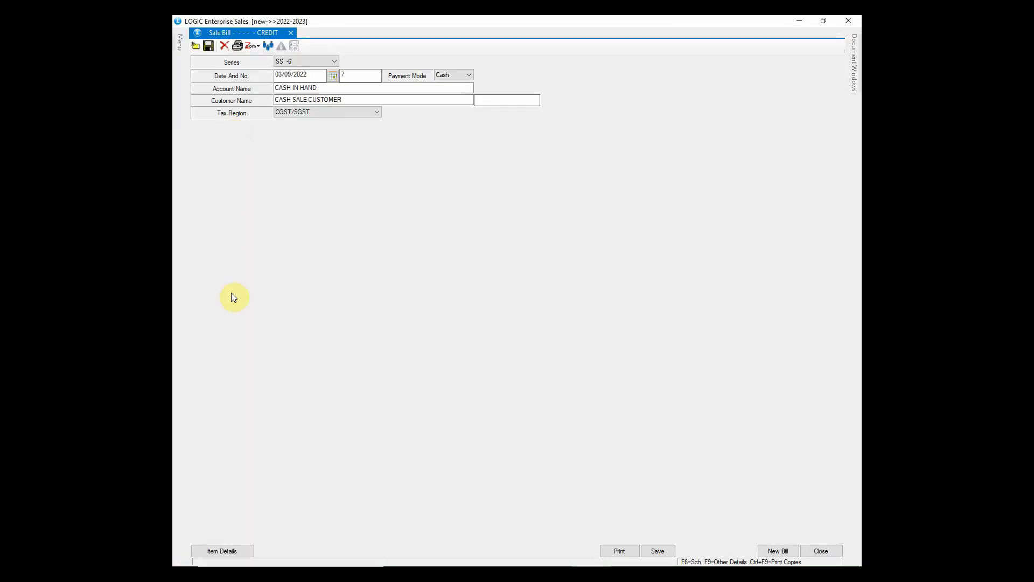
pyautogui.click(222, 551)
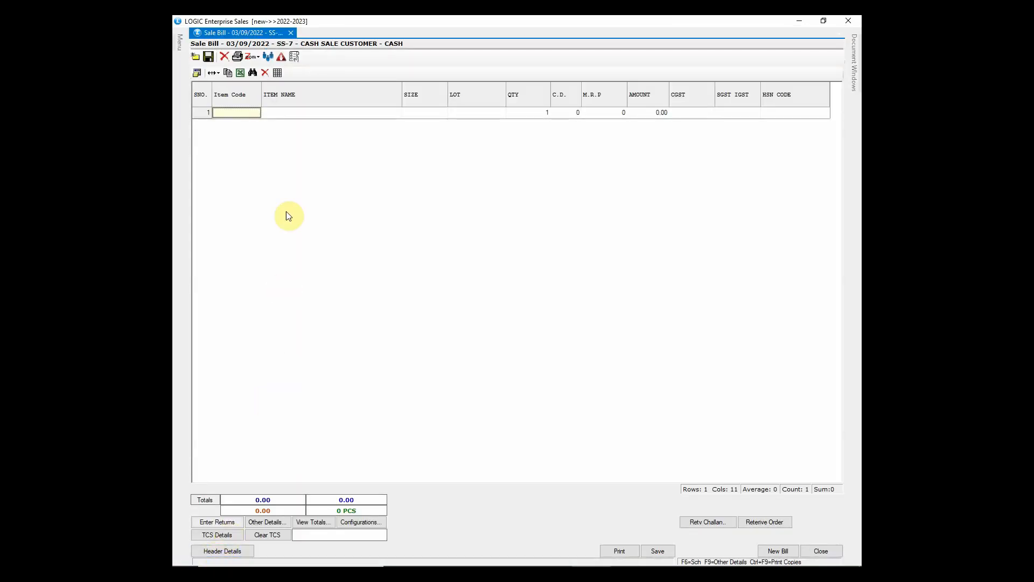
pyautogui.write('11')
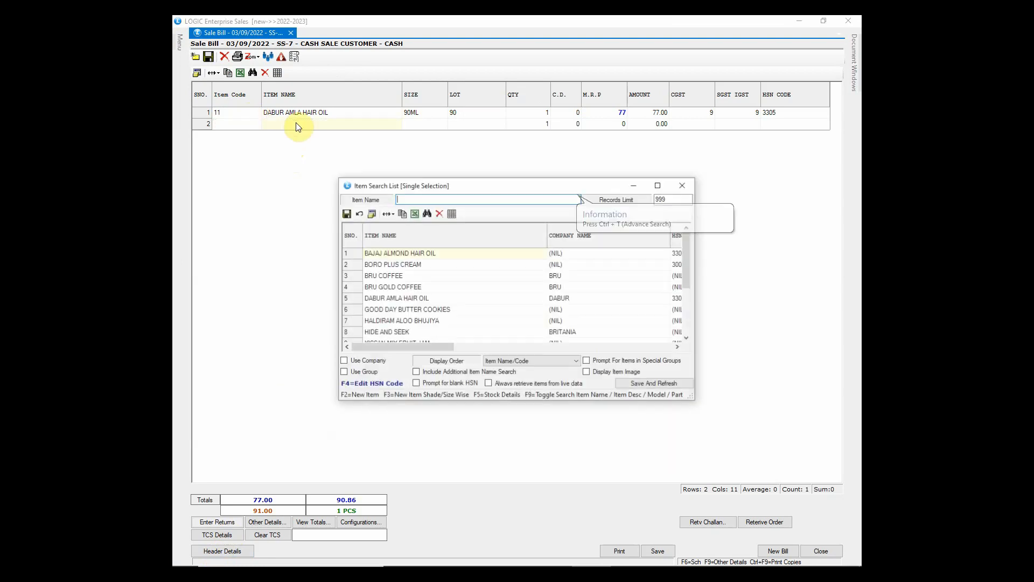
pyautogui.scroll(-3)
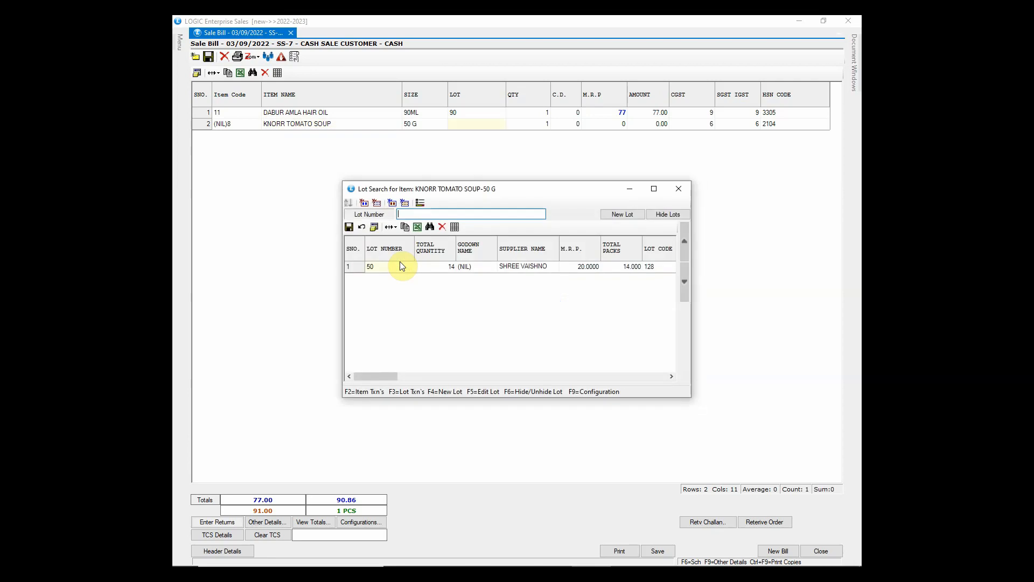
pyautogui.doubleClick(395, 267)
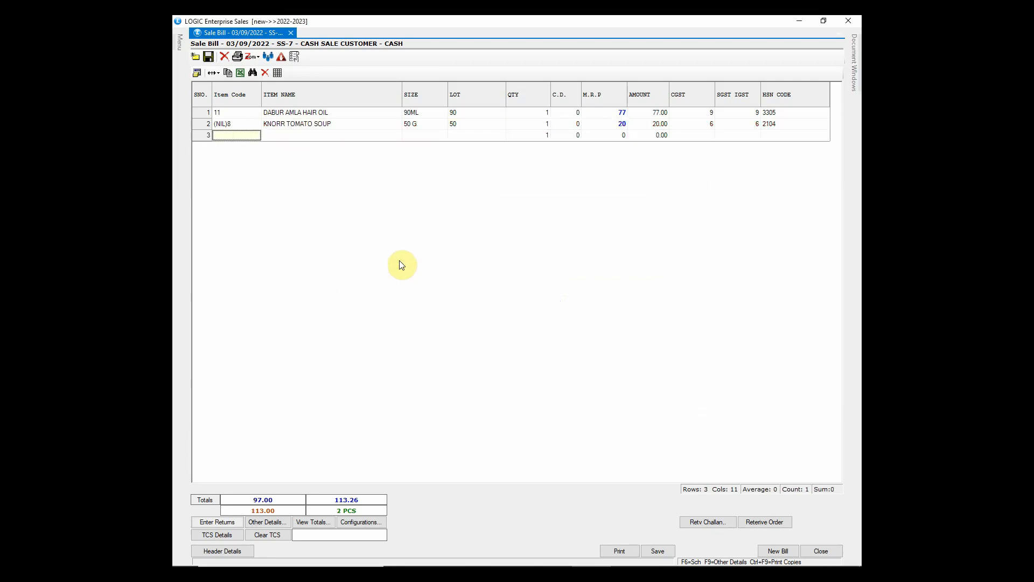
# Save cash sale bill SS-7 totalling 113.00
pyautogui.click(656, 550)
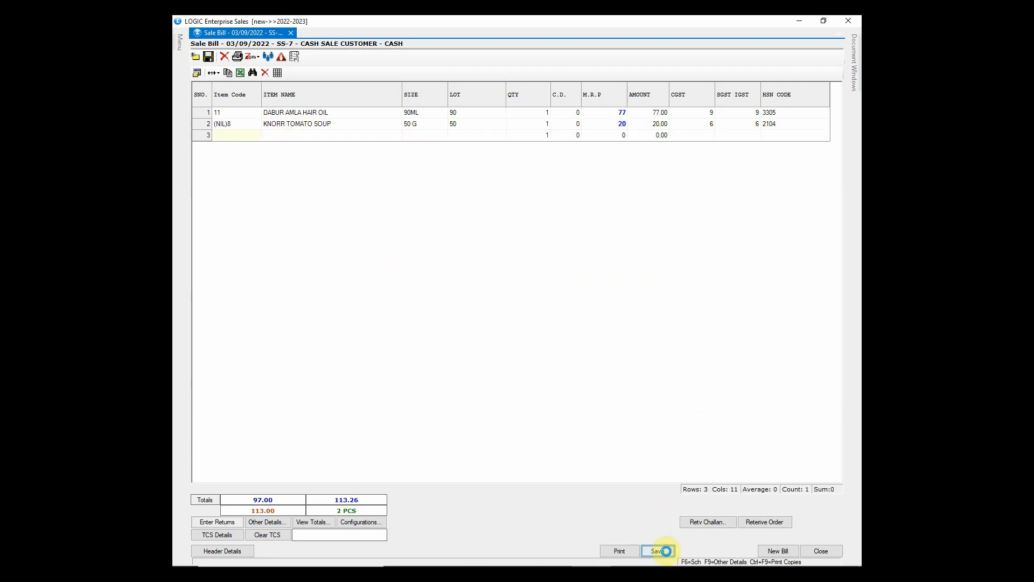
pyautogui.click(657, 551)
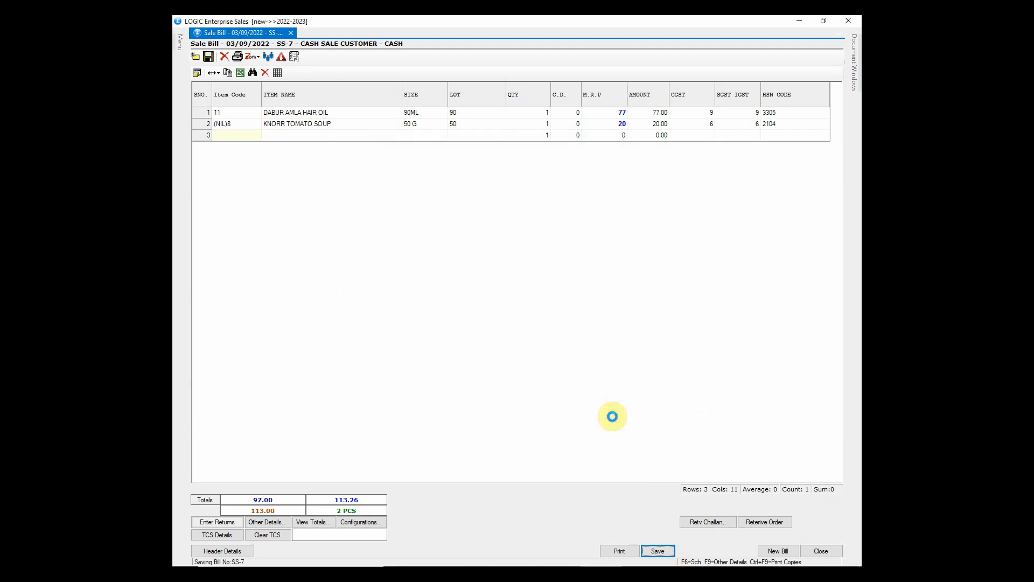
# Reload saved bill number 7 (SS-7) for modification with its two item lines
pyautogui.click(657, 550)
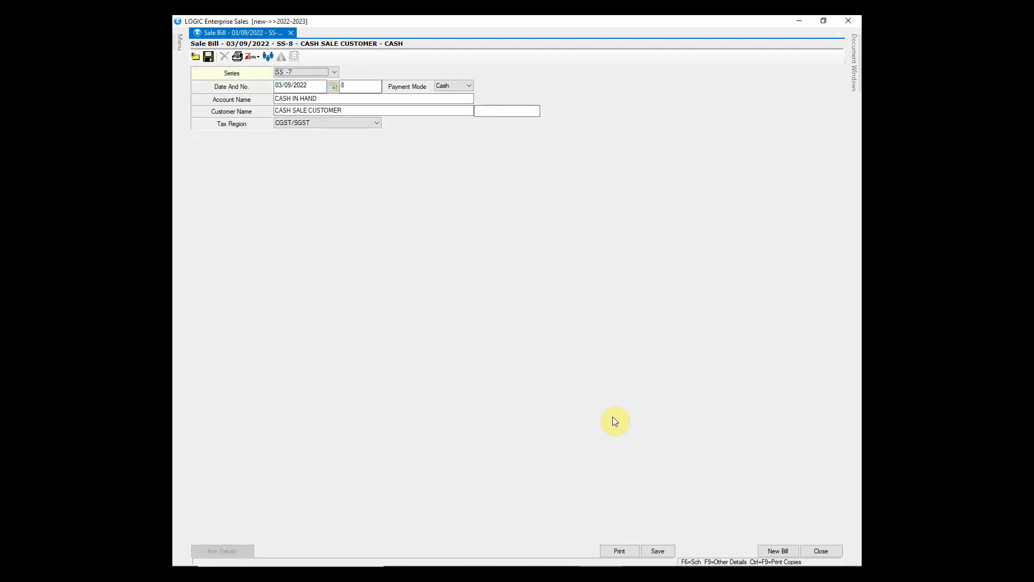
pyautogui.click(222, 551)
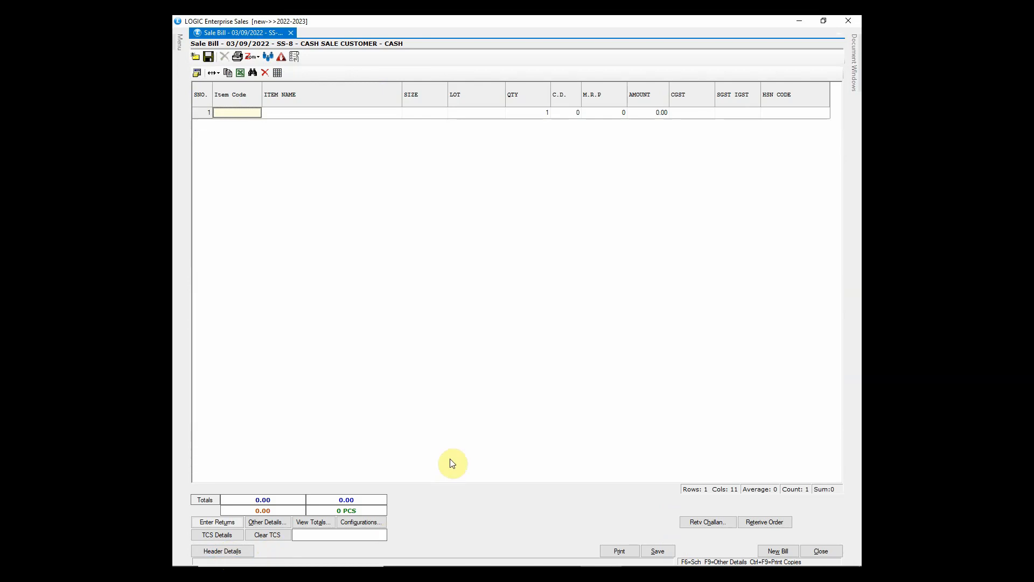
pyautogui.click(657, 550)
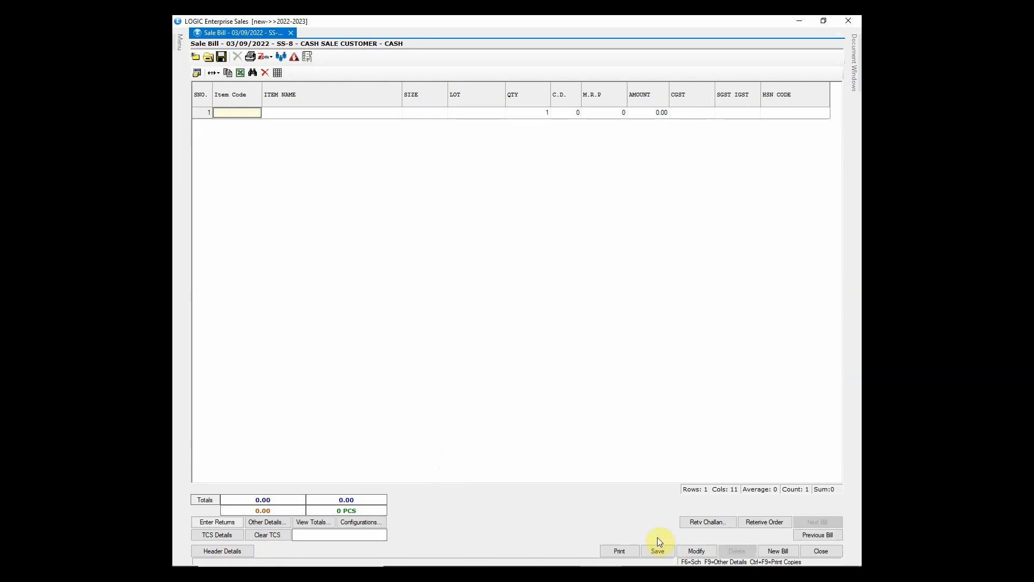
pyautogui.click(697, 551)
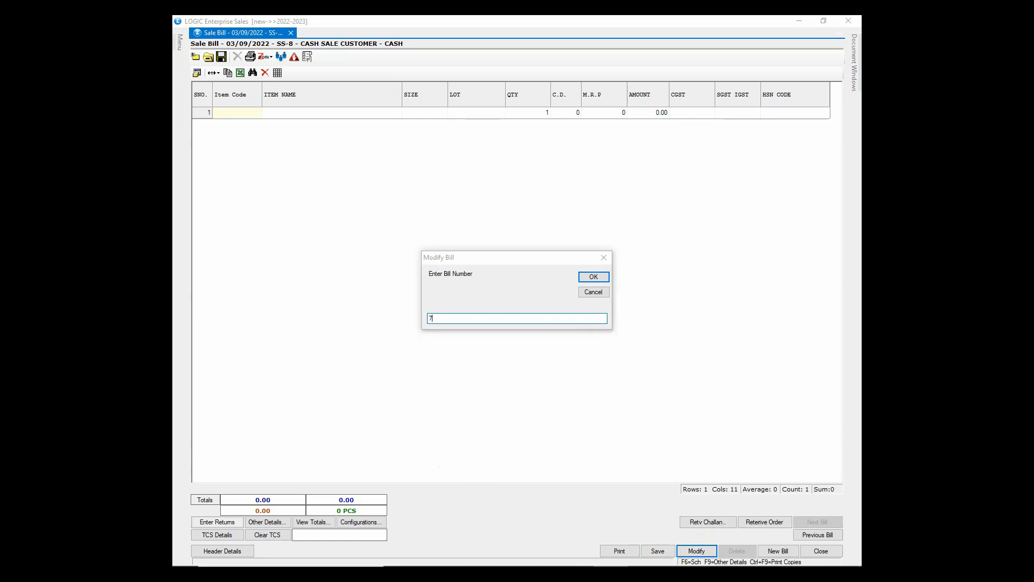
pyautogui.click(591, 277)
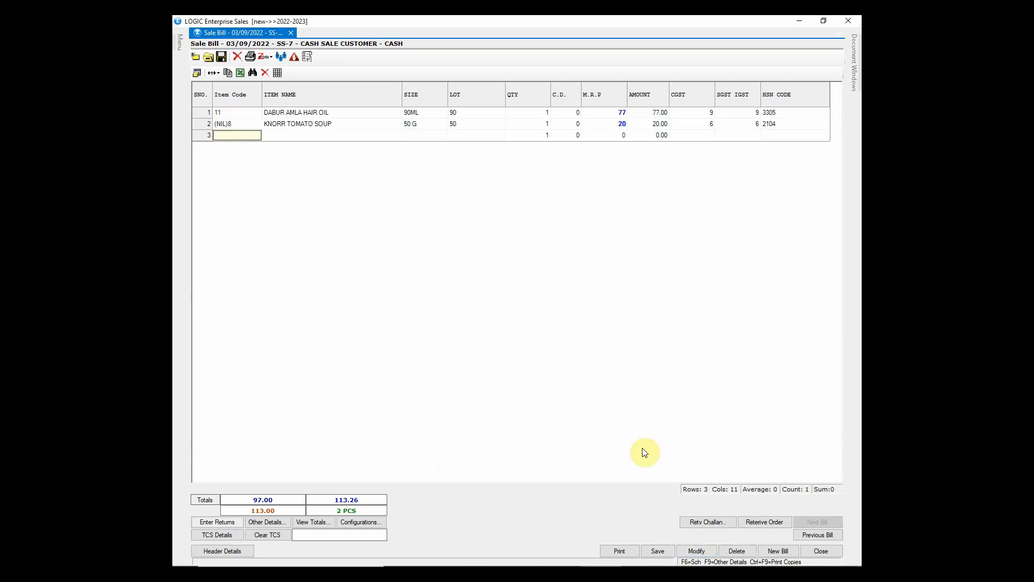
# Preview the GST invoice for bill SS-7 (113.00) and close the preview
pyautogui.click(619, 550)
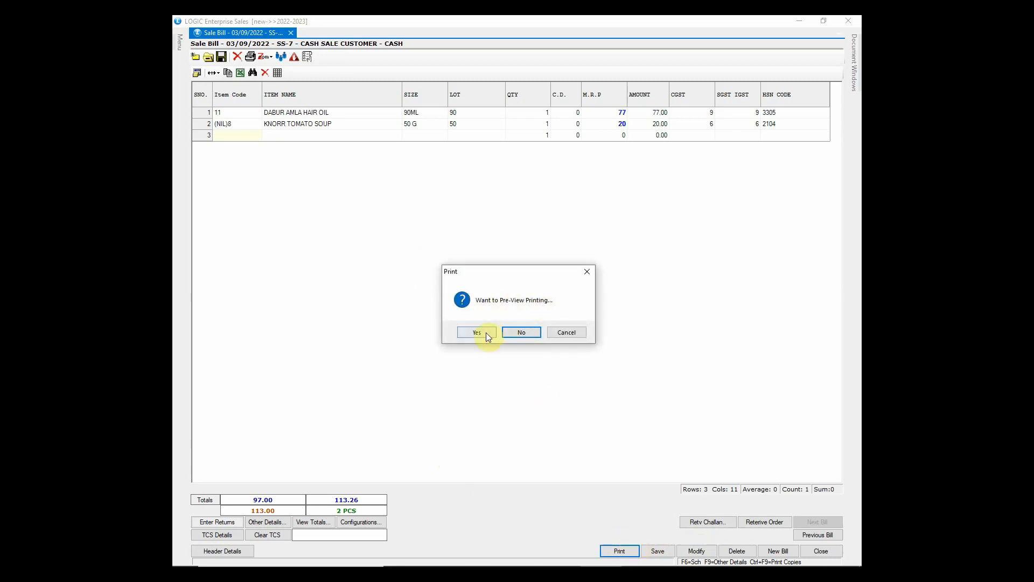
pyautogui.click(475, 332)
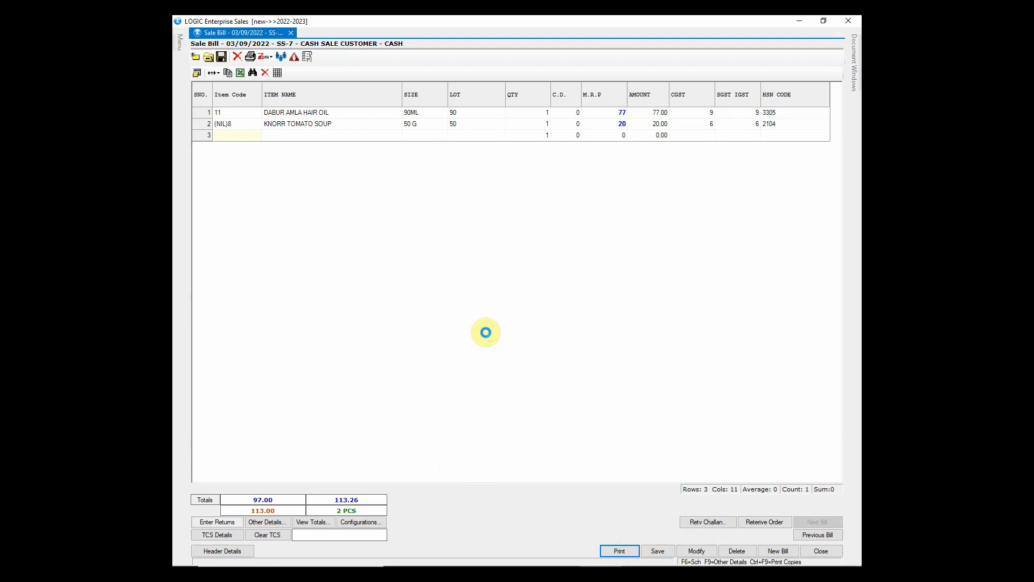
pyautogui.click(619, 551)
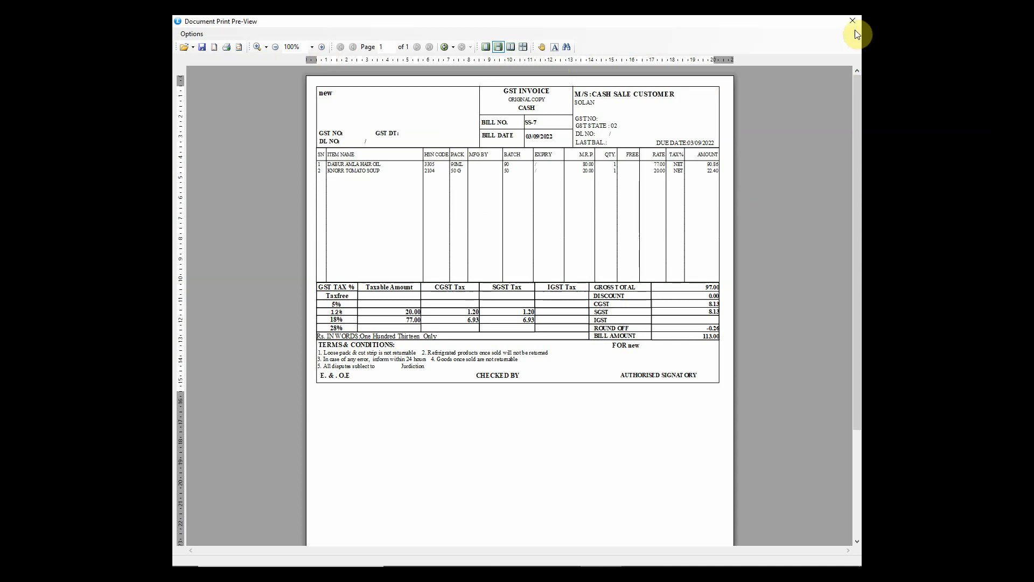
pyautogui.click(851, 20)
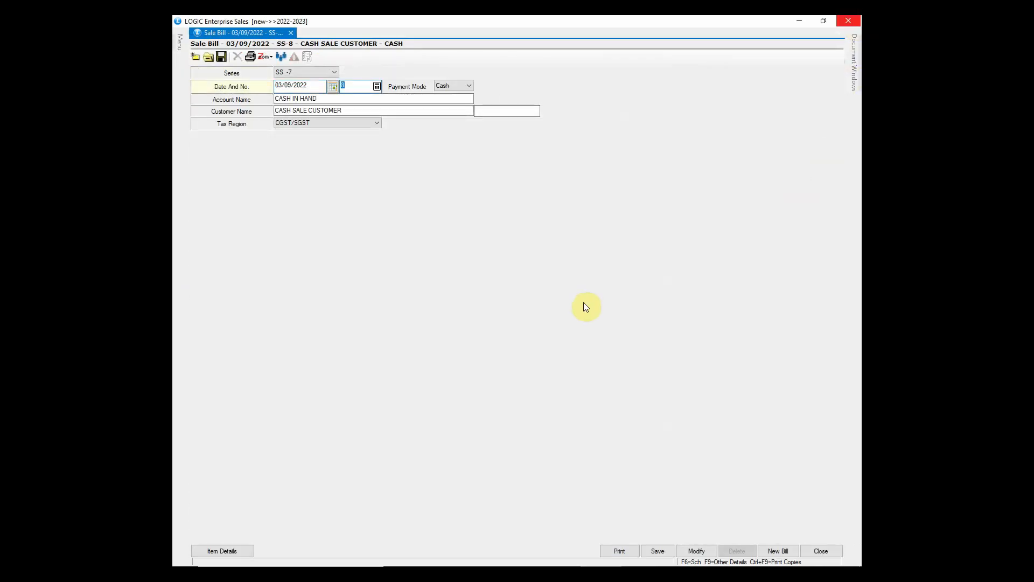
# Launch Sale Bill - Touch Screen from the Billing menu in a new tab
pyautogui.click(180, 43)
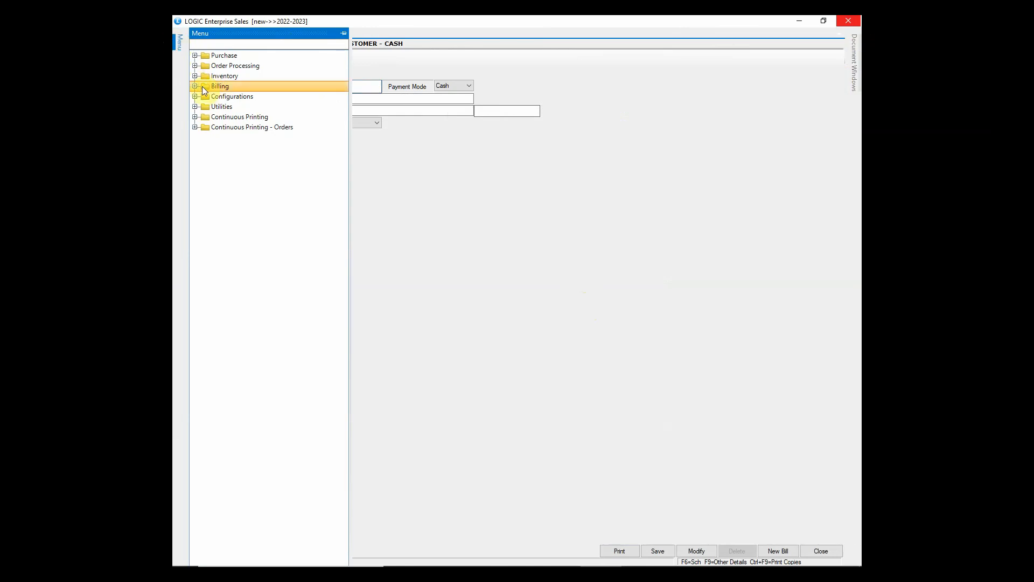
pyautogui.click(195, 86)
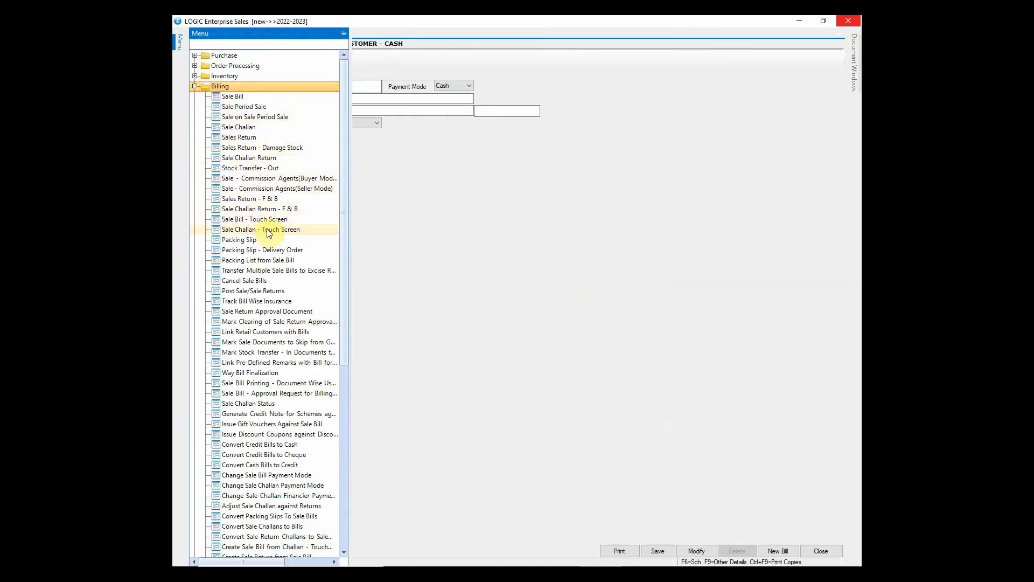
pyautogui.click(254, 218)
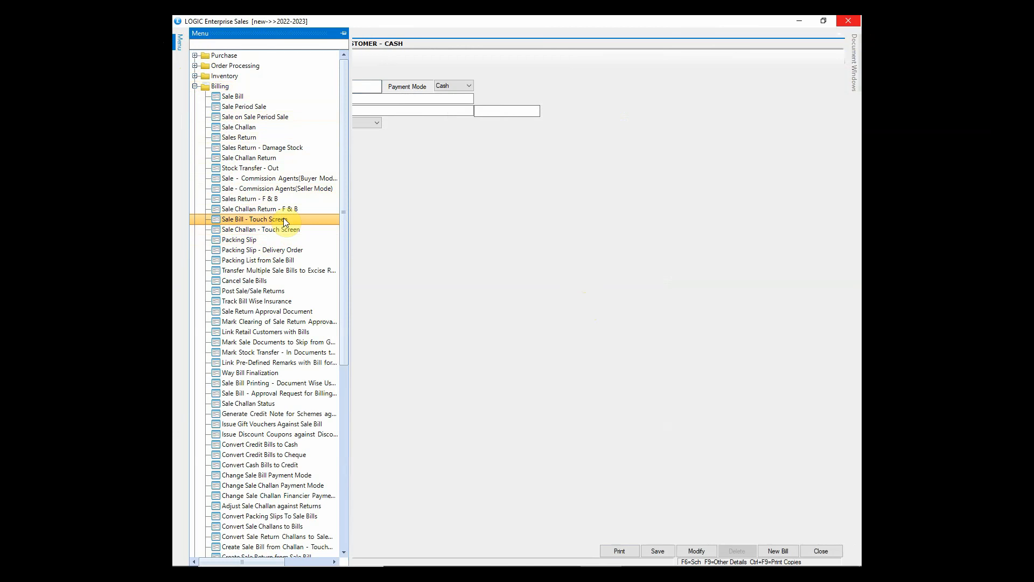
pyautogui.doubleClick(255, 218)
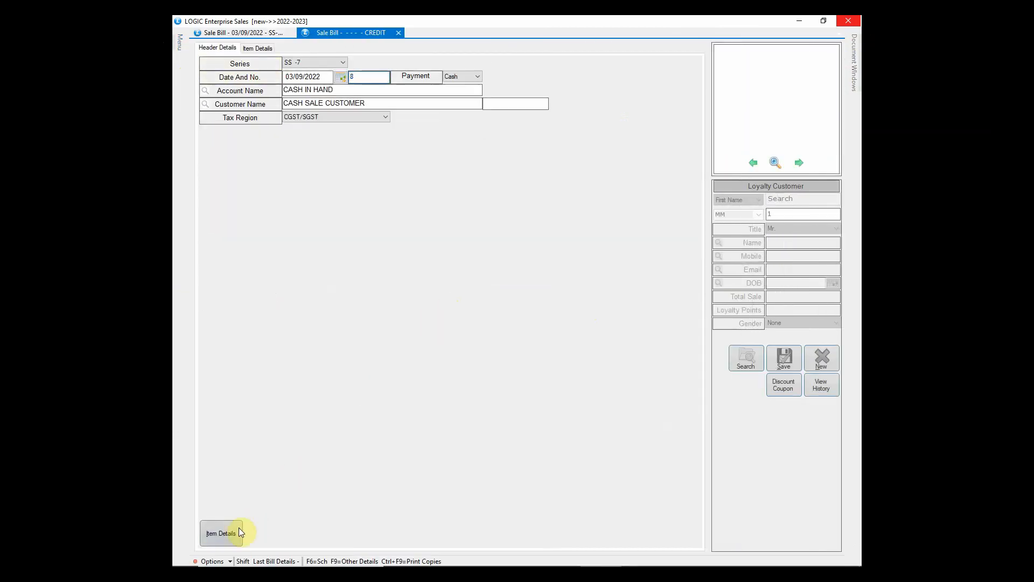
pyautogui.click(221, 533)
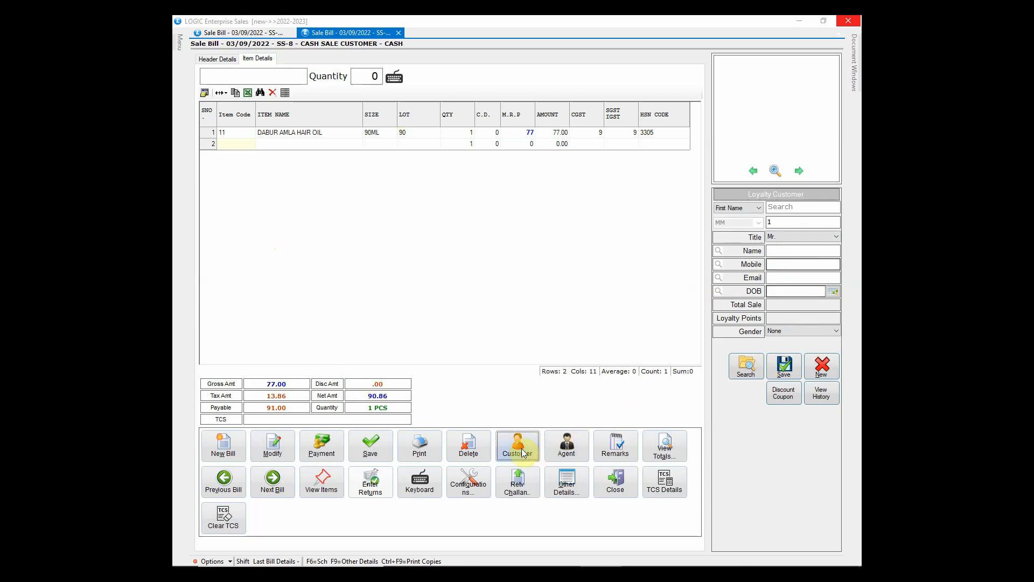
pyautogui.click(517, 445)
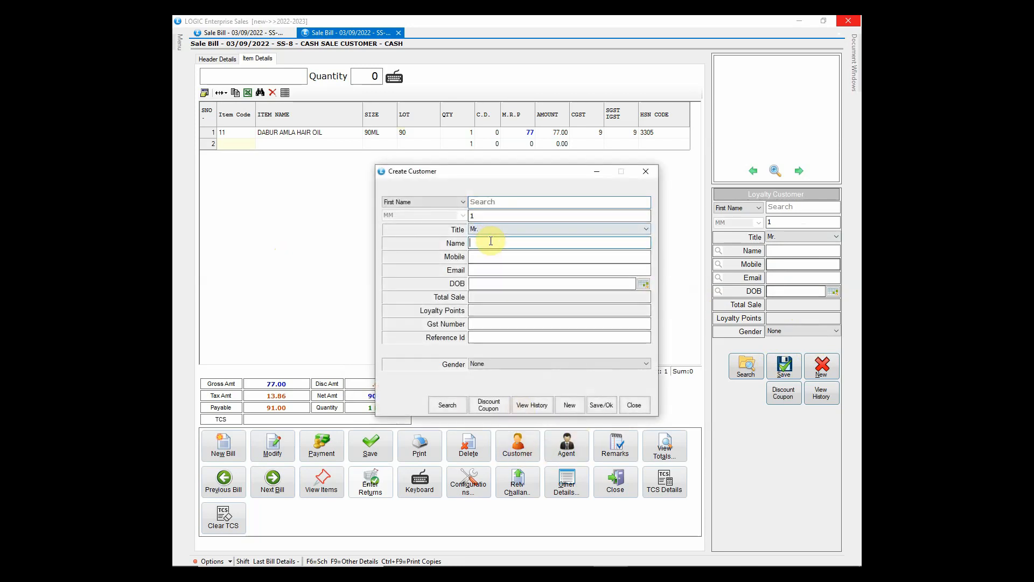
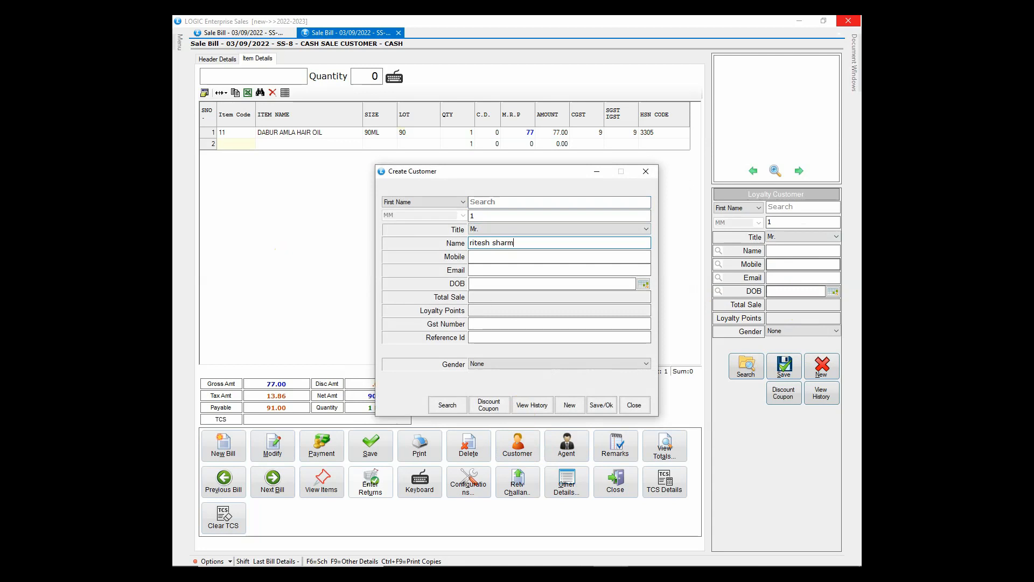
pyautogui.write('7')
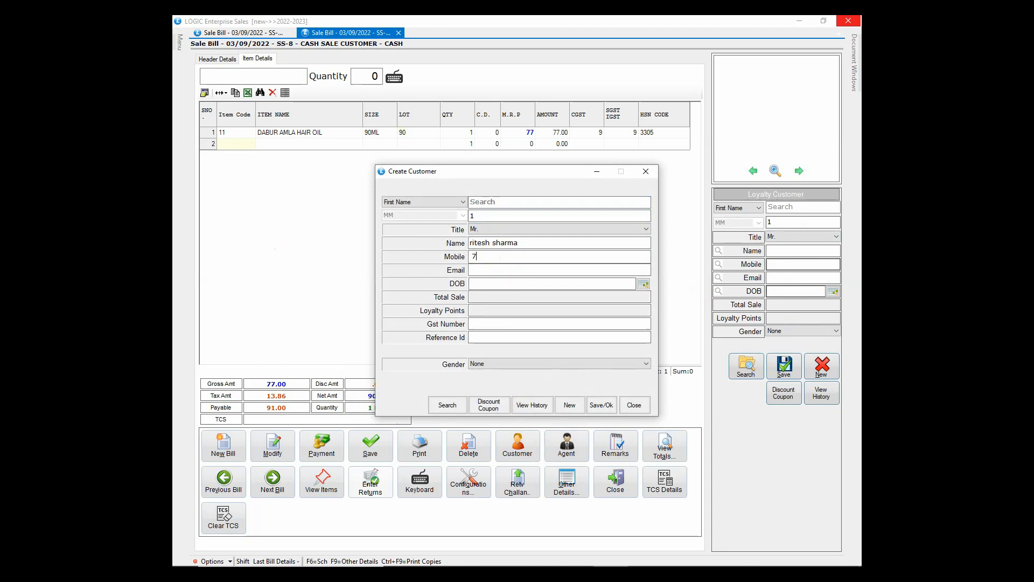
pyautogui.write('888888888')
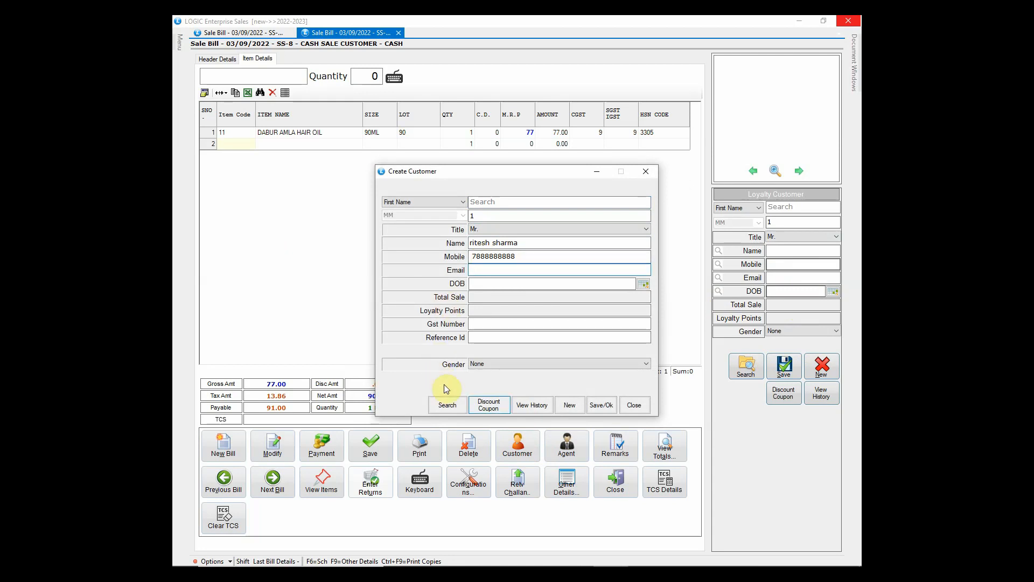
pyautogui.click(600, 408)
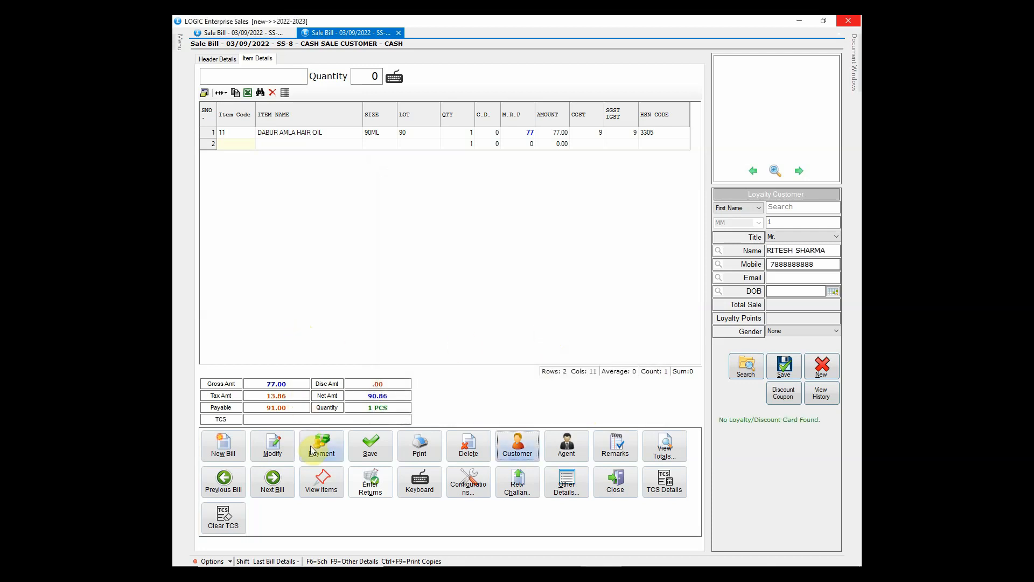
# Pay the full 91.00 by CARD, save bill SS-8 and close it
pyautogui.click(321, 445)
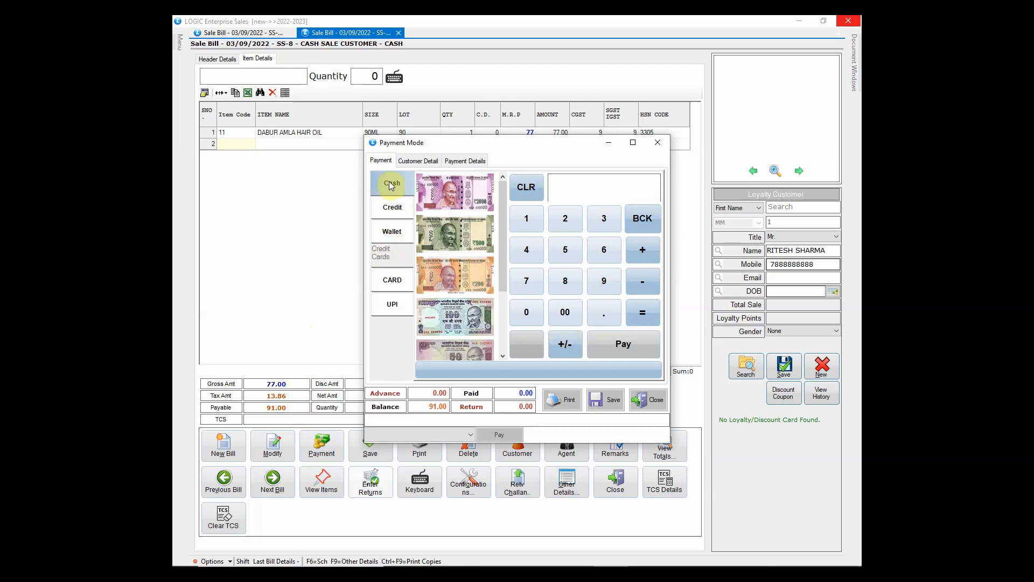
pyautogui.click(392, 280)
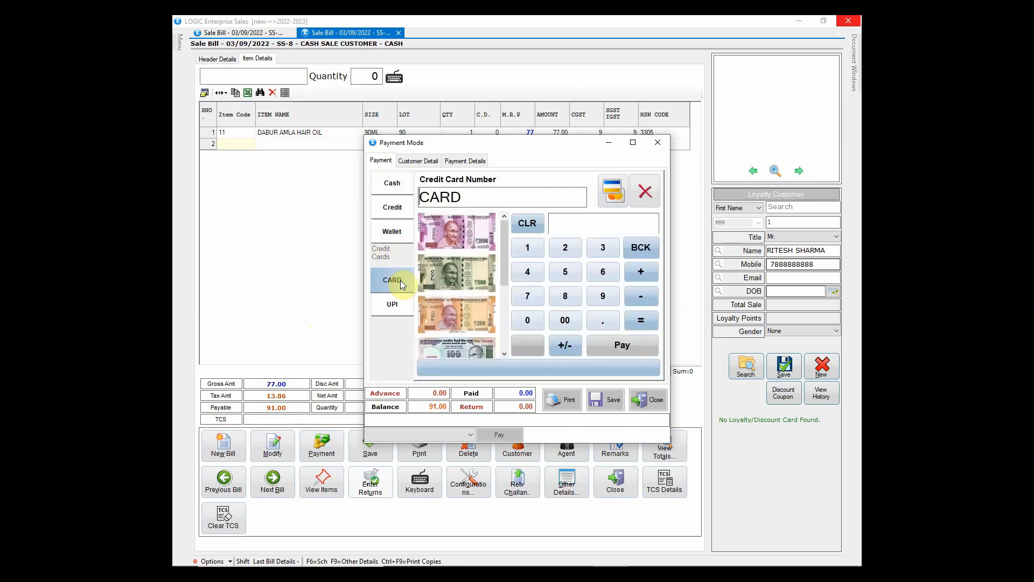
pyautogui.click(620, 345)
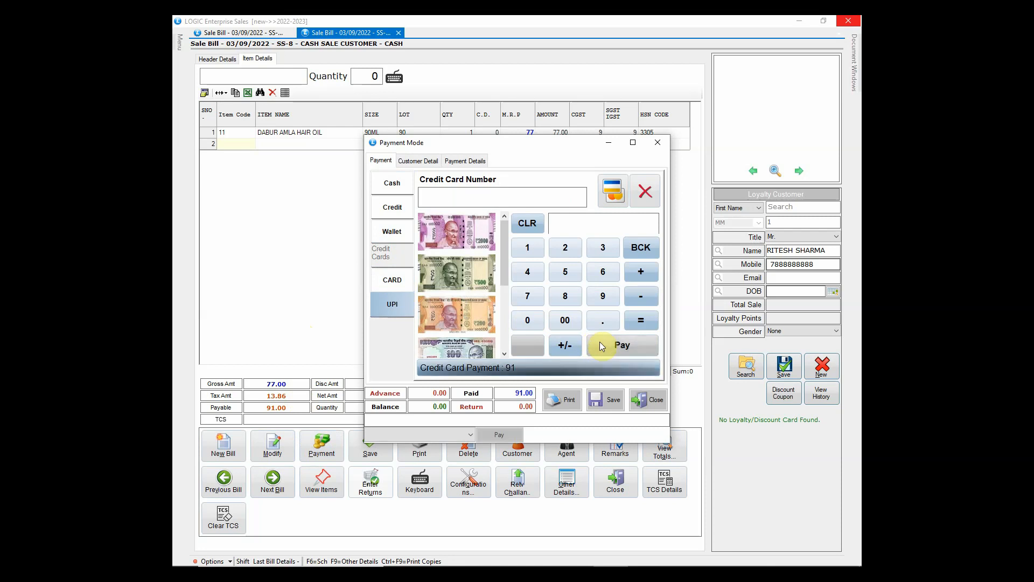
pyautogui.moveTo(499, 377)
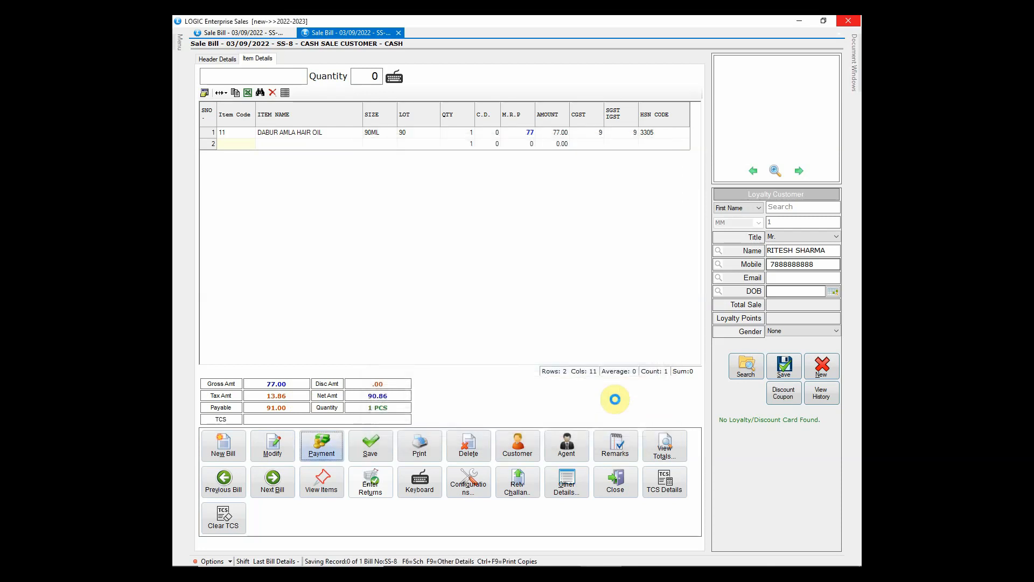
pyautogui.click(223, 445)
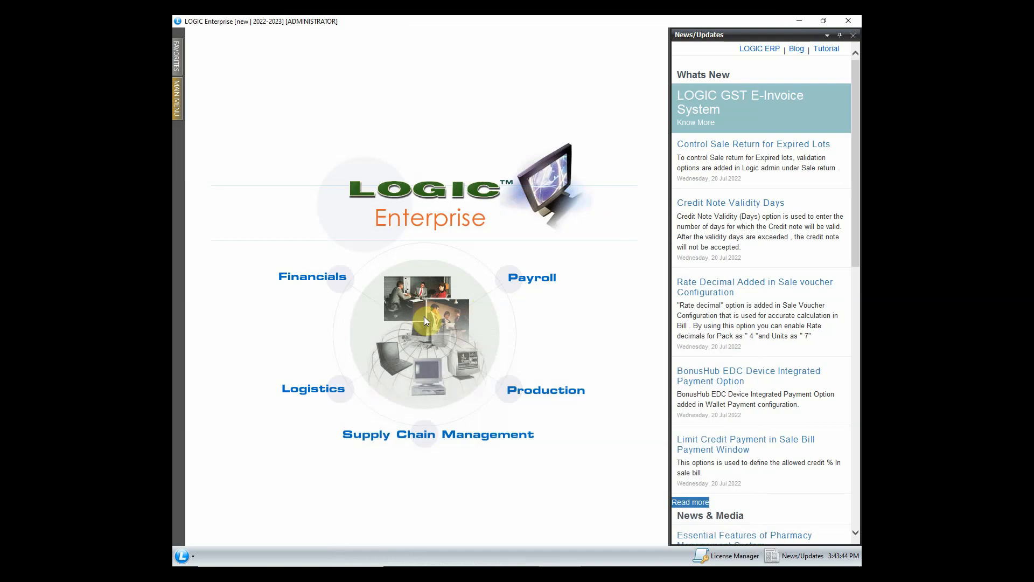
# Start new Sale Challan CH-1 on credit for M.P DISTRIBUTORS from the Billing menu
pyautogui.click(176, 99)
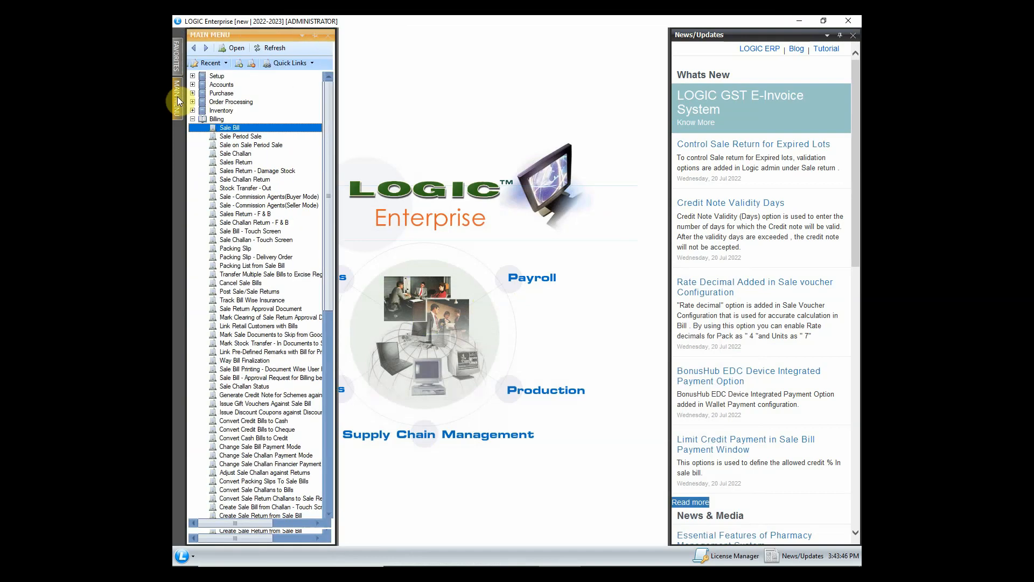
pyautogui.click(236, 153)
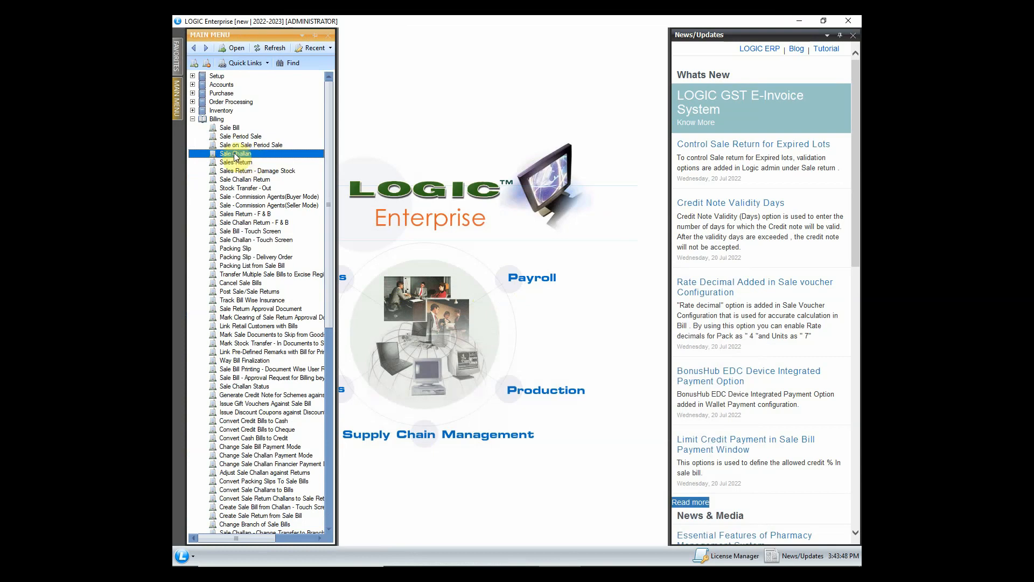
pyautogui.doubleClick(234, 153)
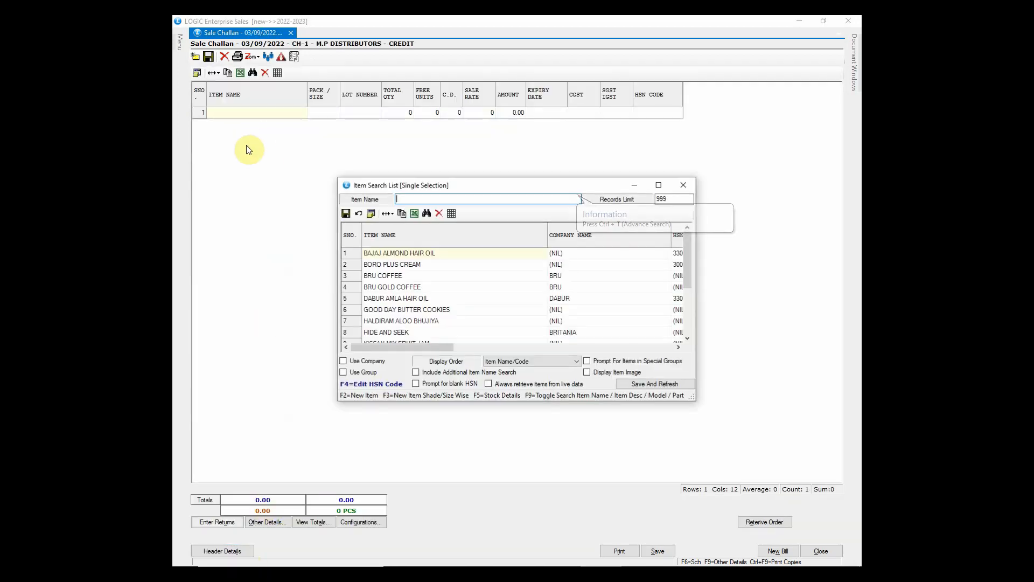
# Add 5 Bajaj Almond Hair Oil, Bru Gold Coffee from lot 5 and Dabur Amla Hair Oil from lot 90
pyautogui.doubleClick(399, 252)
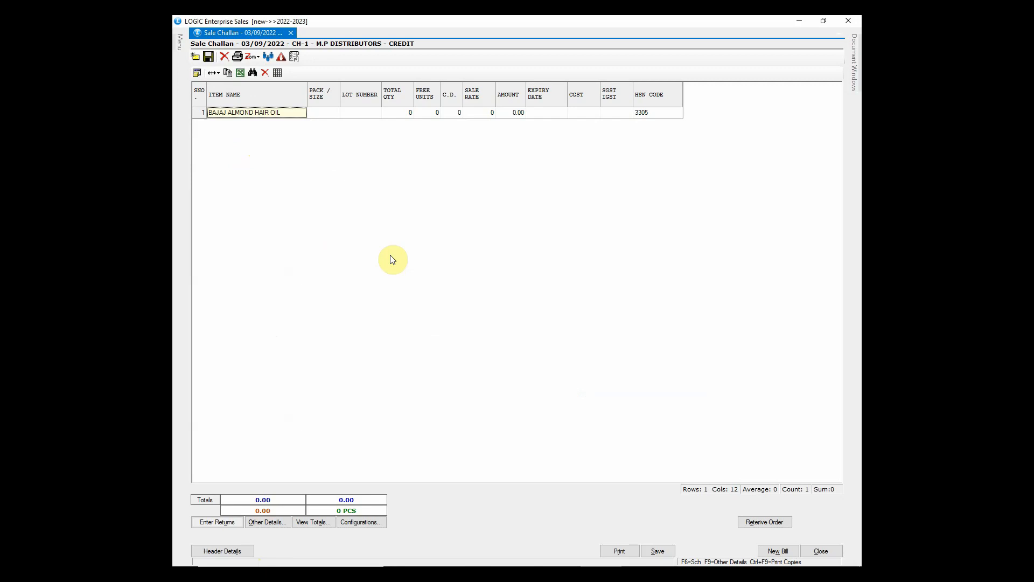
pyautogui.write('5')
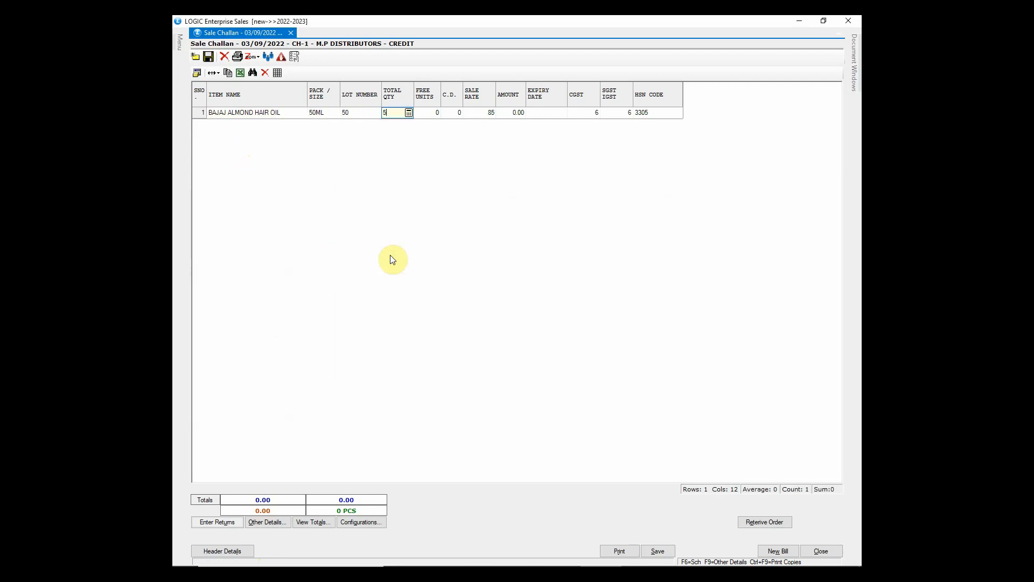
pyautogui.press('Enter')
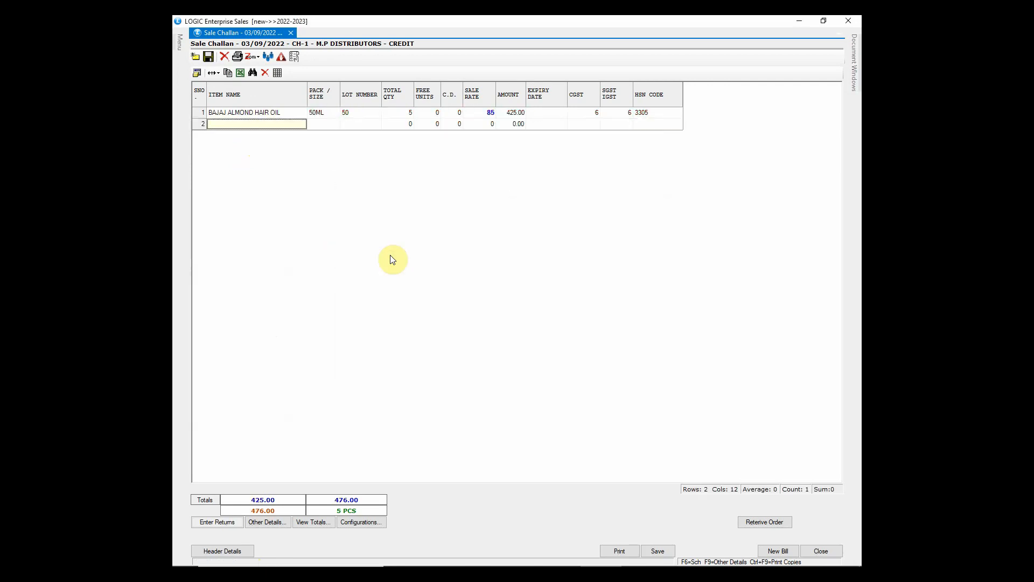
pyautogui.click(256, 122)
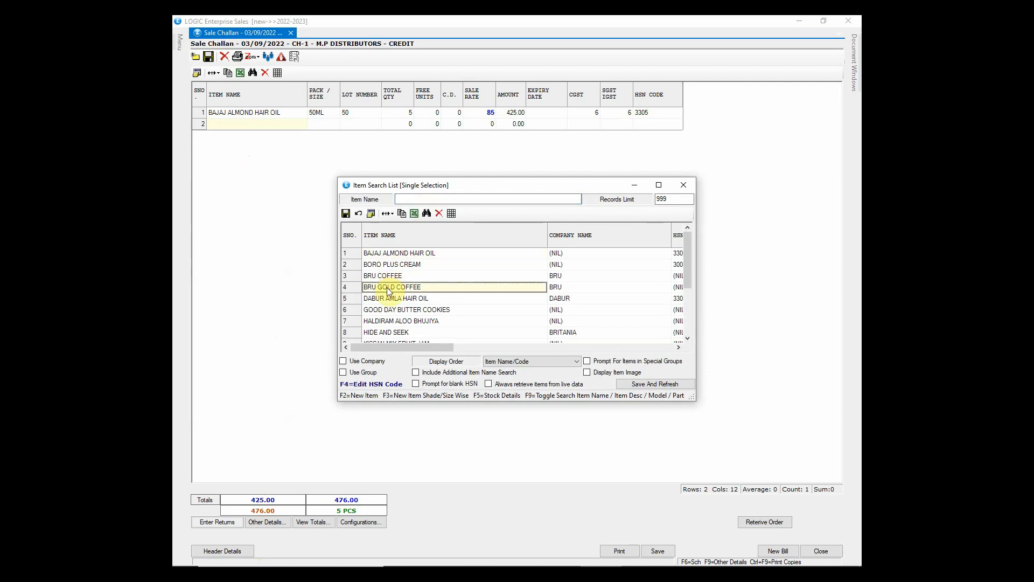
pyautogui.doubleClick(393, 287)
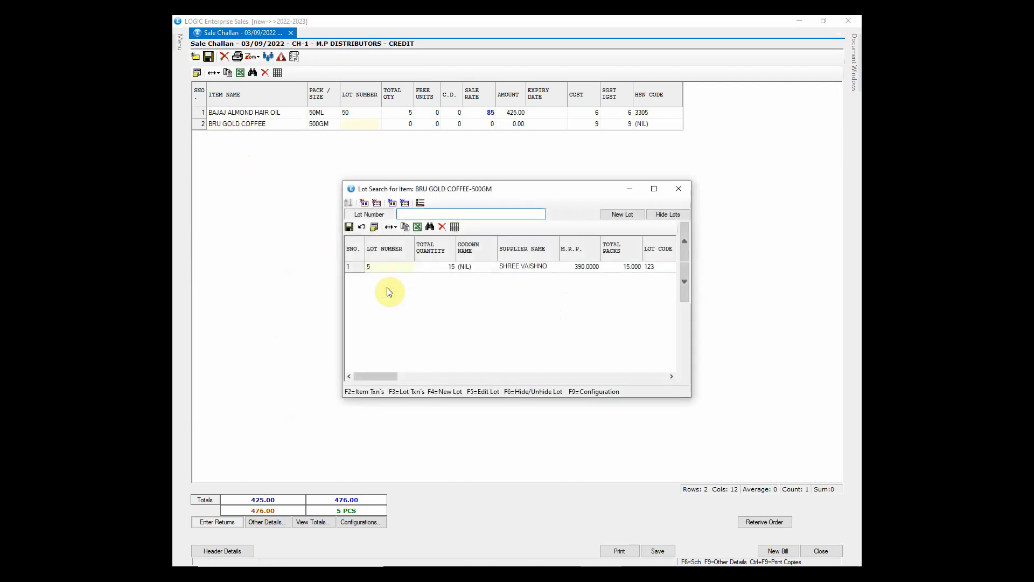
pyautogui.doubleClick(389, 266)
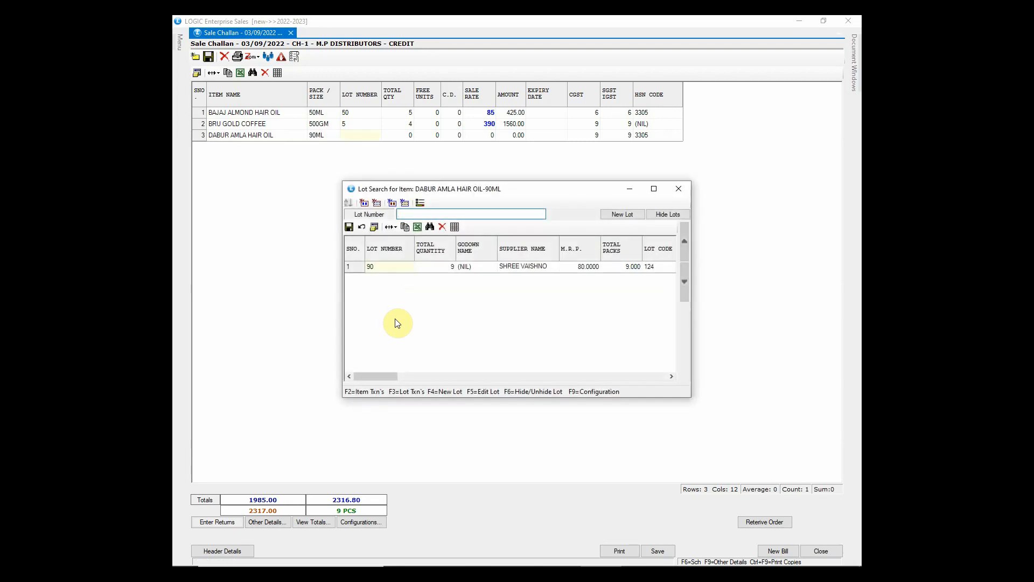
pyautogui.doubleClick(389, 266)
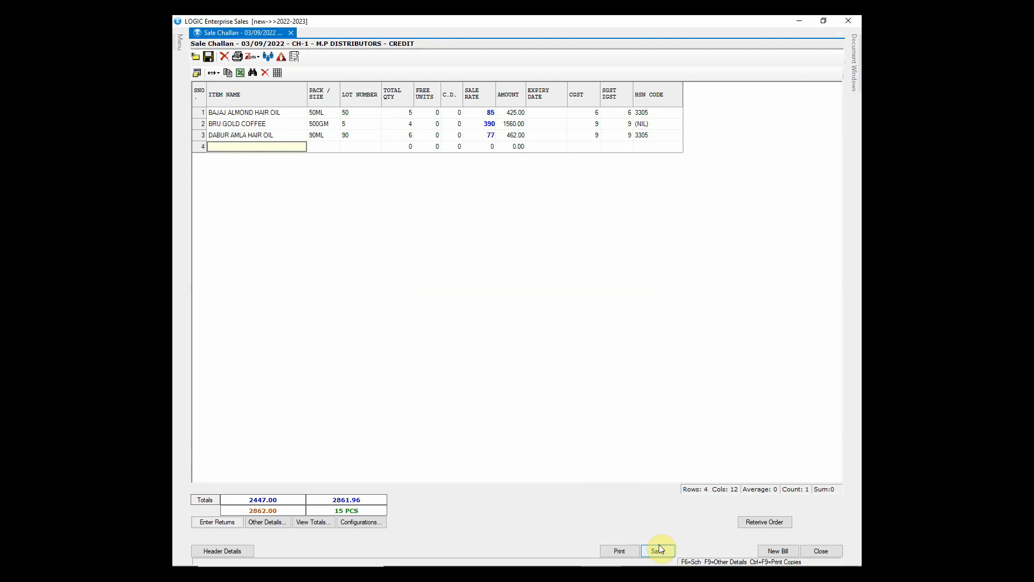
# Save challan CH-1 totalling 2862.00 and return to the billing documents list
pyautogui.click(657, 550)
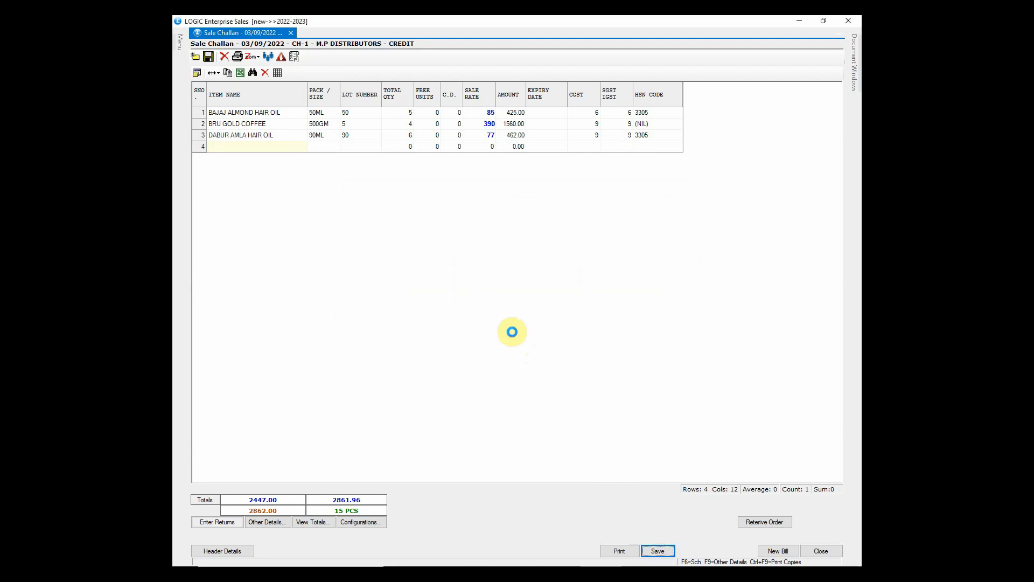
pyautogui.click(222, 550)
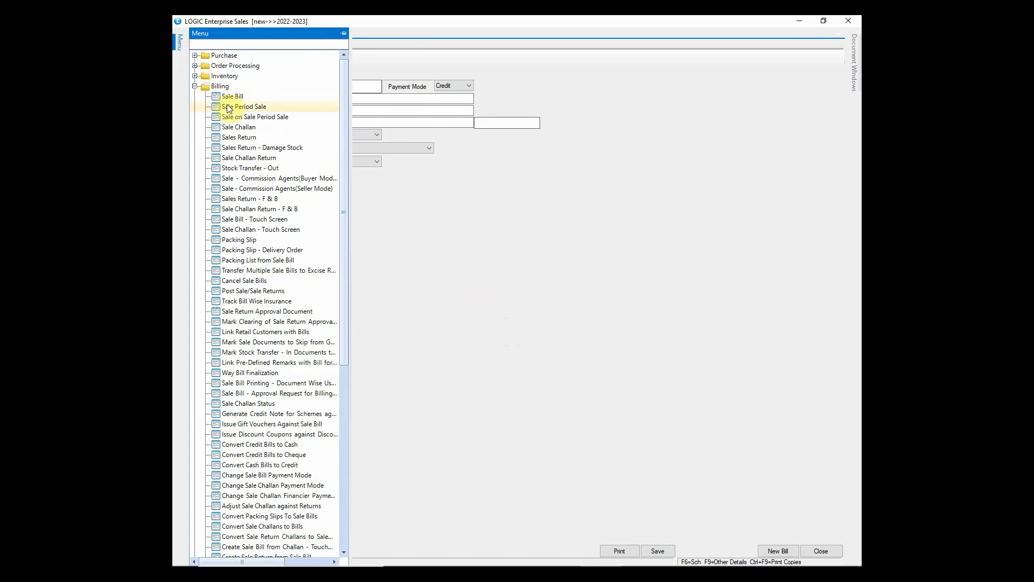
# Start credit sale bill SS-9 for M.P DISTRIBUTORS, acknowledge the pending-challan reminder, reach item entry
pyautogui.click(233, 96)
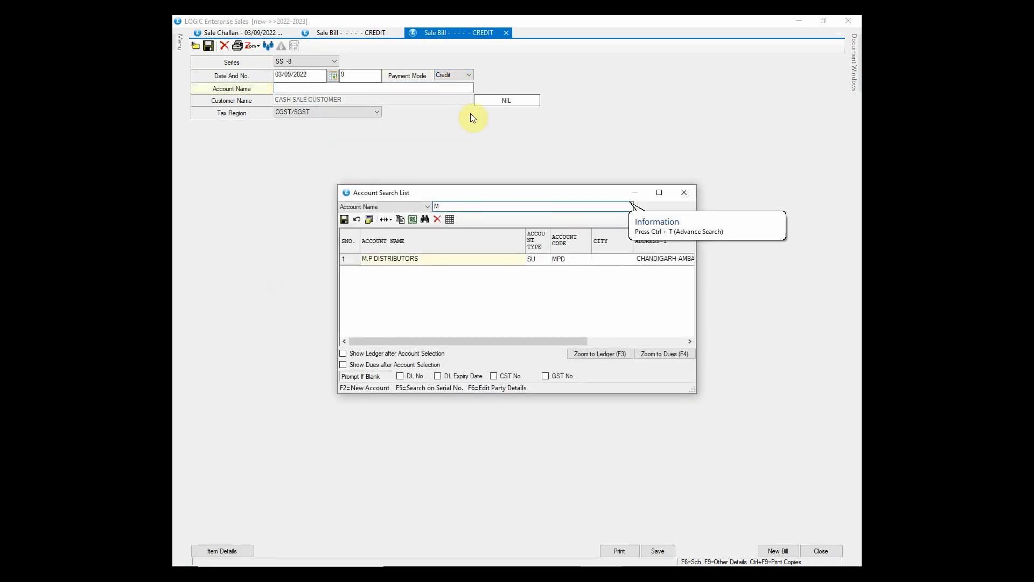
pyautogui.doubleClick(389, 258)
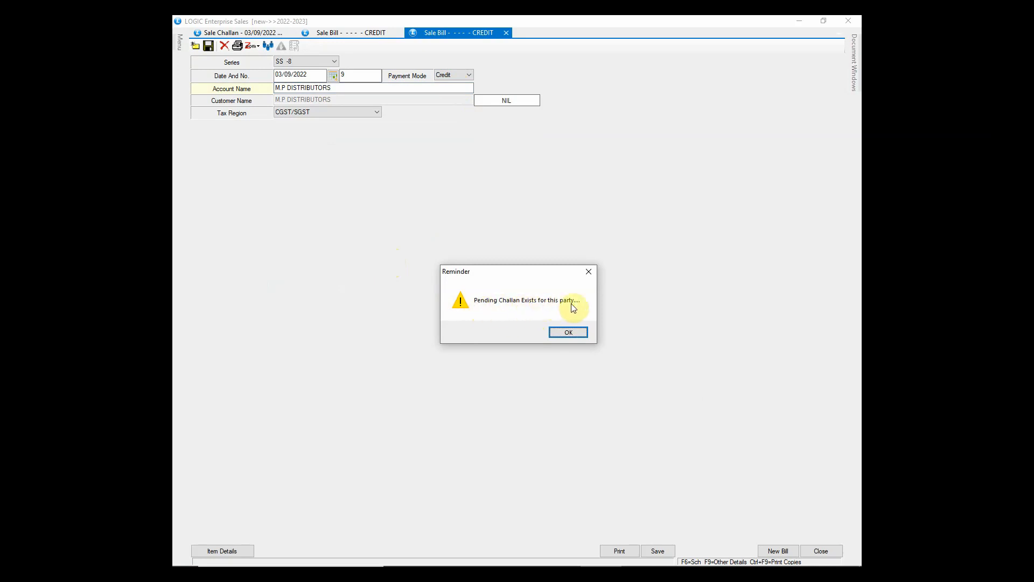
pyautogui.moveTo(574, 307)
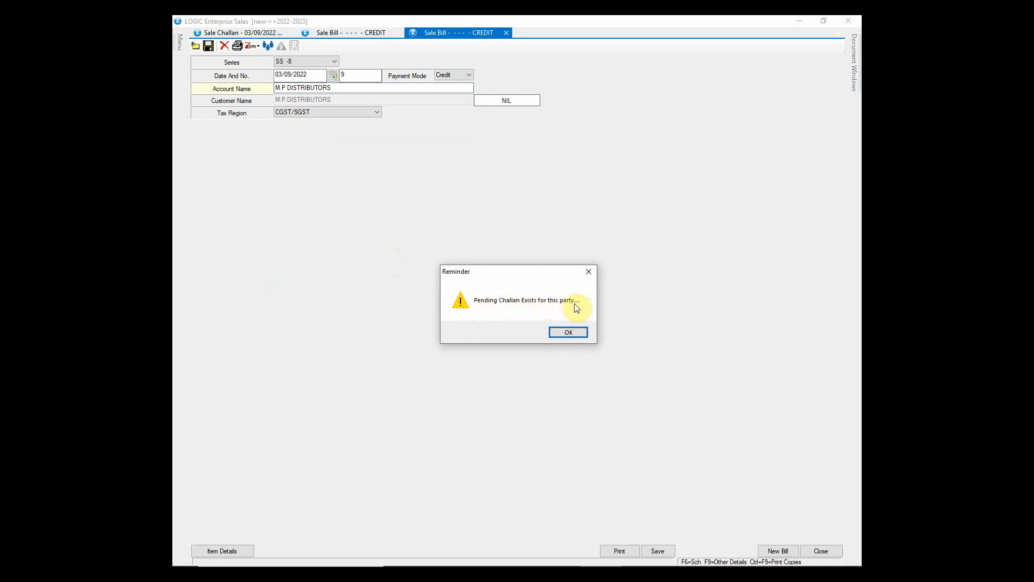
pyautogui.click(568, 332)
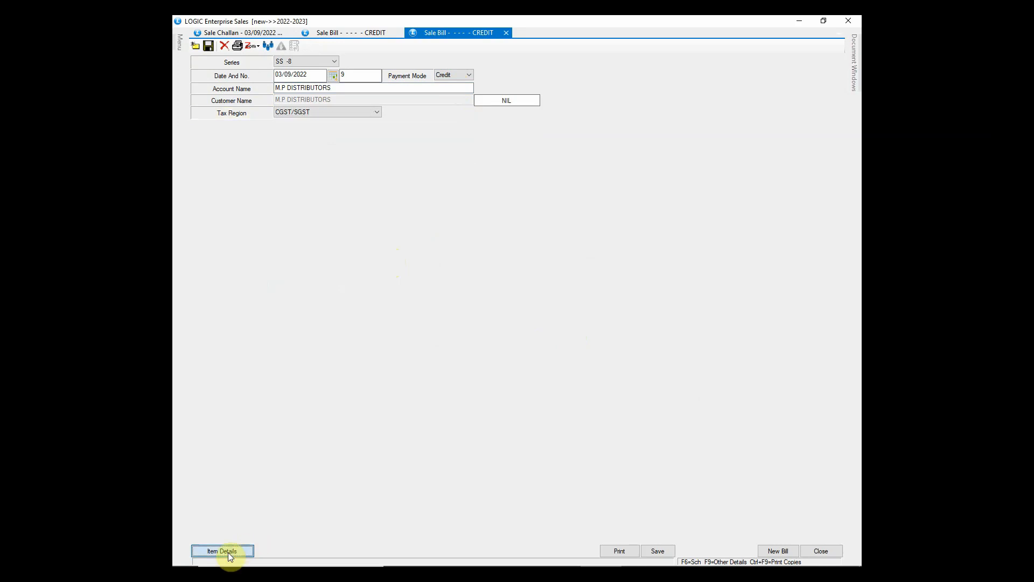
pyautogui.click(222, 551)
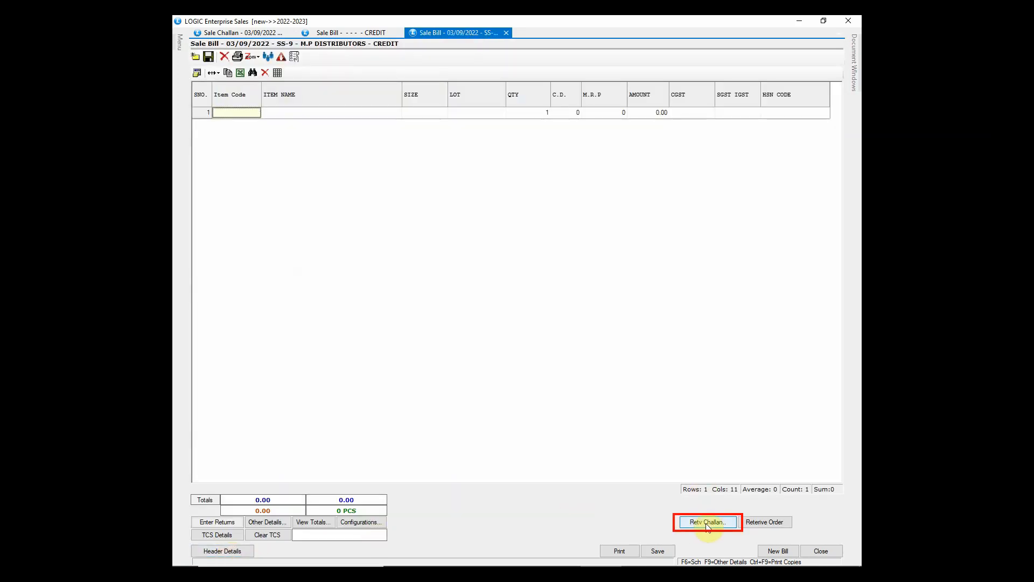
# Search pending challans and select challan CH-1 for retrieval into bill SS-9
pyautogui.click(707, 521)
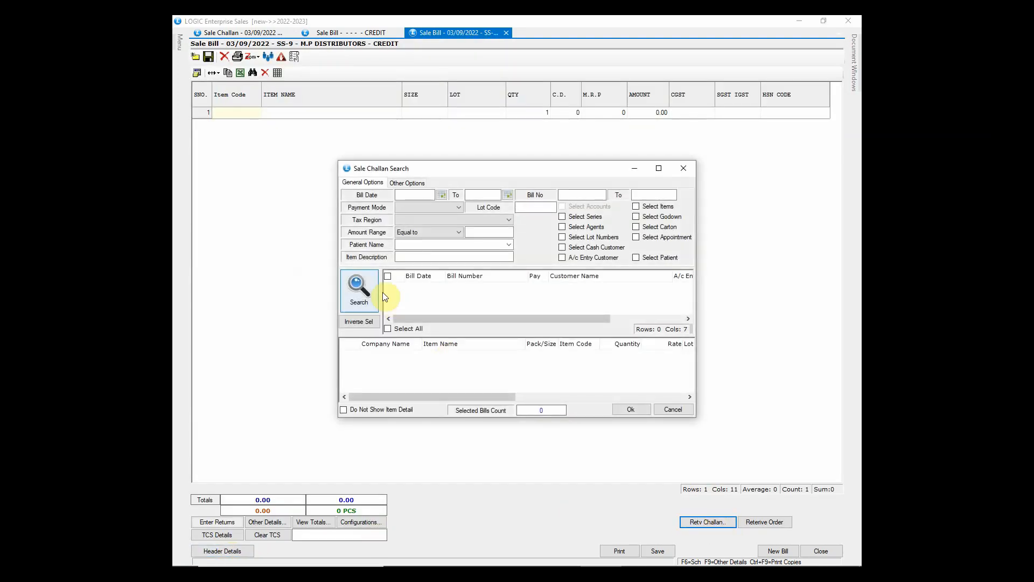
pyautogui.click(359, 289)
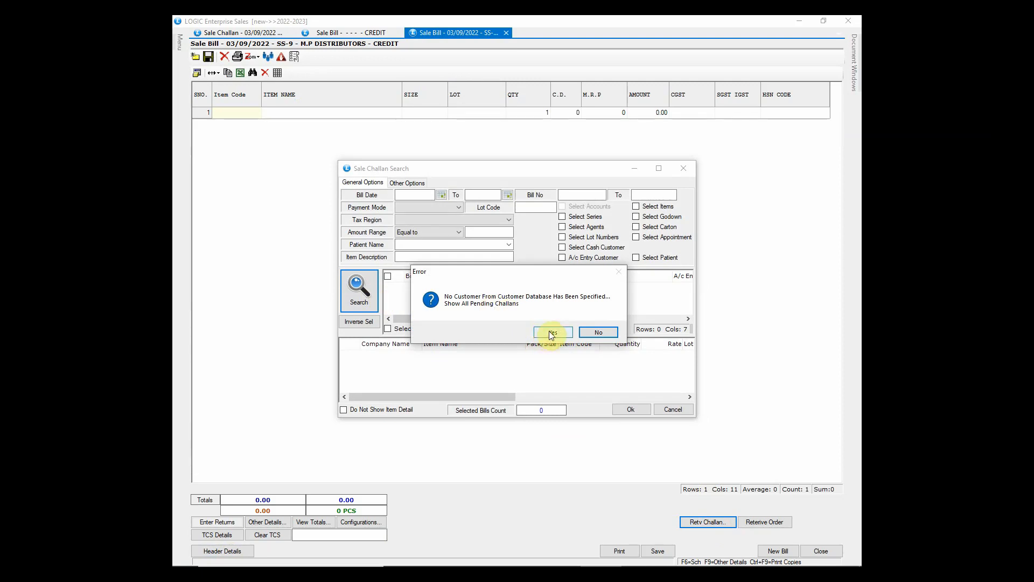
pyautogui.click(552, 332)
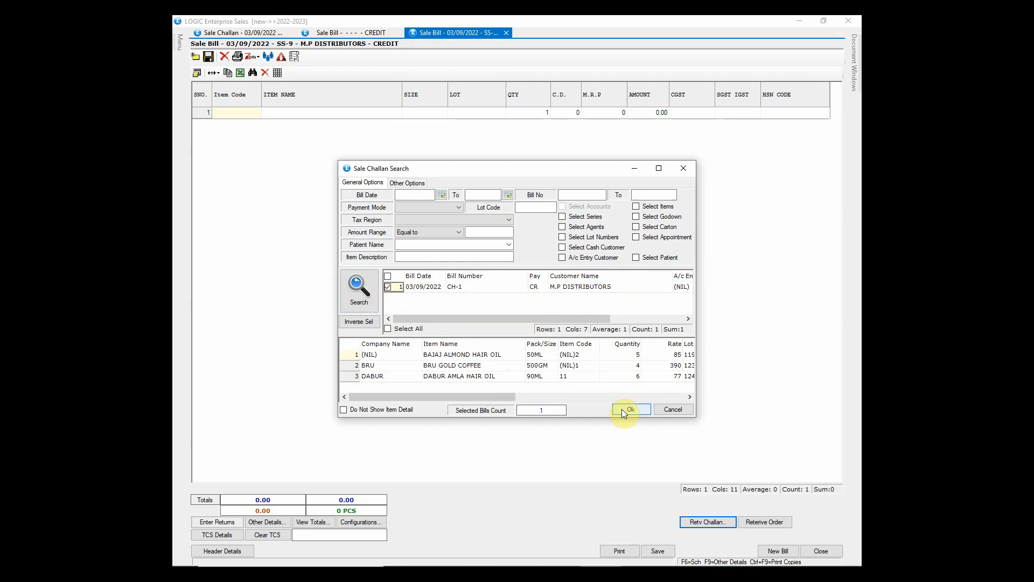
pyautogui.click(628, 410)
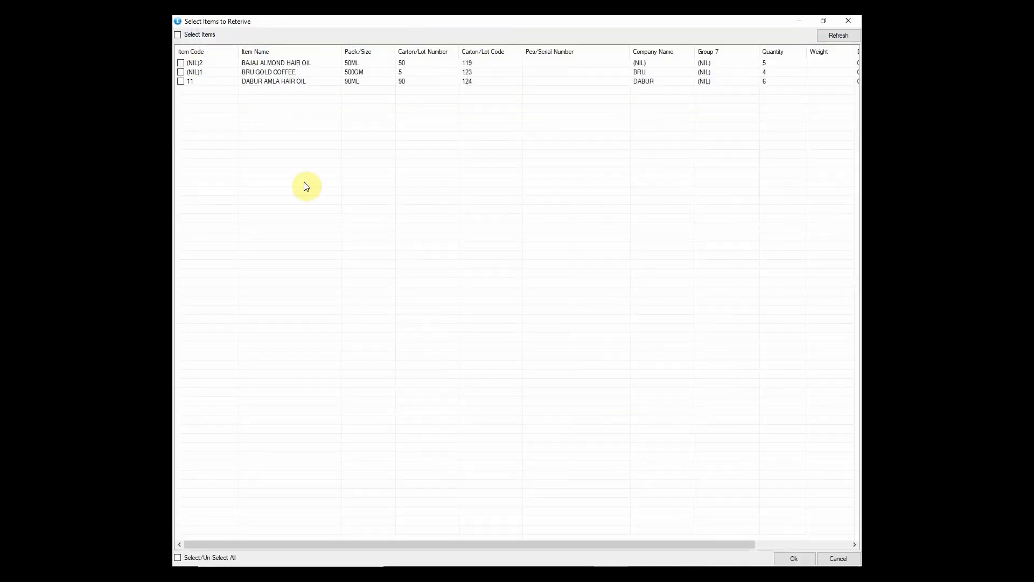
# Retrieve only BAJAJ ALMOND HAIR OIL and BRU GOLD COFFEE, leaving out DABUR AMLA HAIR OIL
pyautogui.click(273, 80)
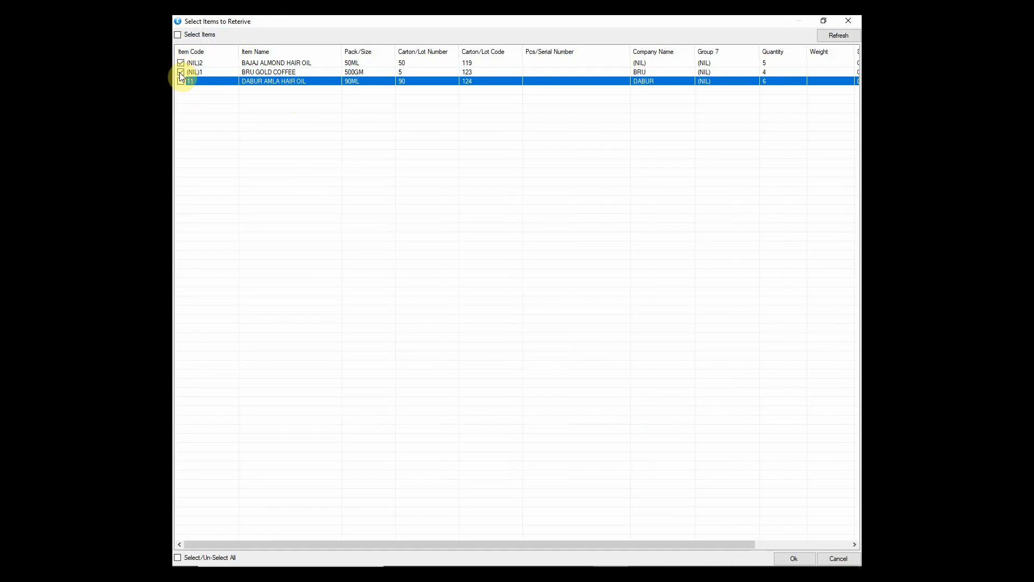
pyautogui.click(180, 81)
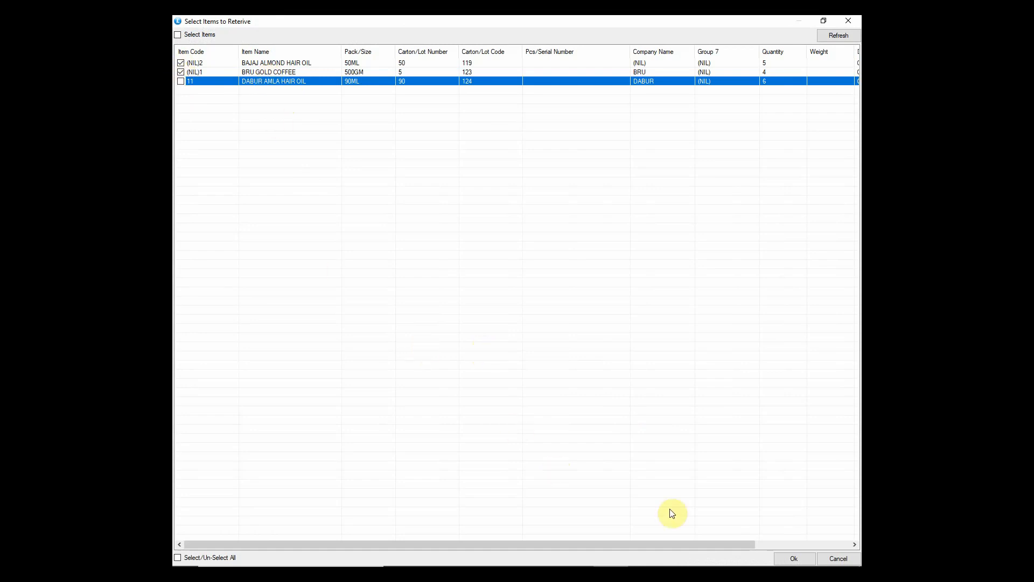
pyautogui.click(794, 558)
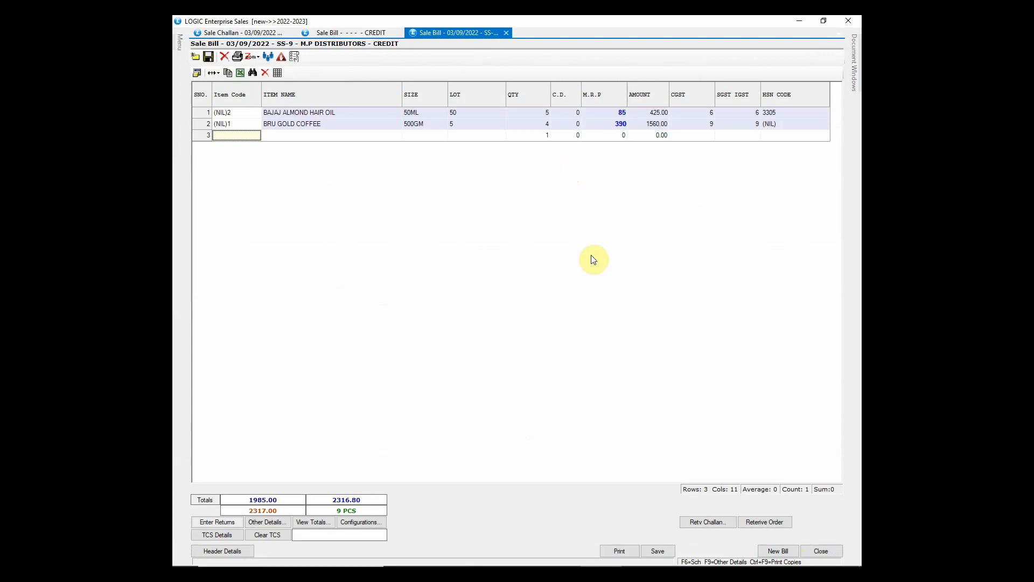
# Add BORO PLUS CREAM as the third item, save bill SS-9 on credit for 2718.00, and close Sales
pyautogui.click(236, 135)
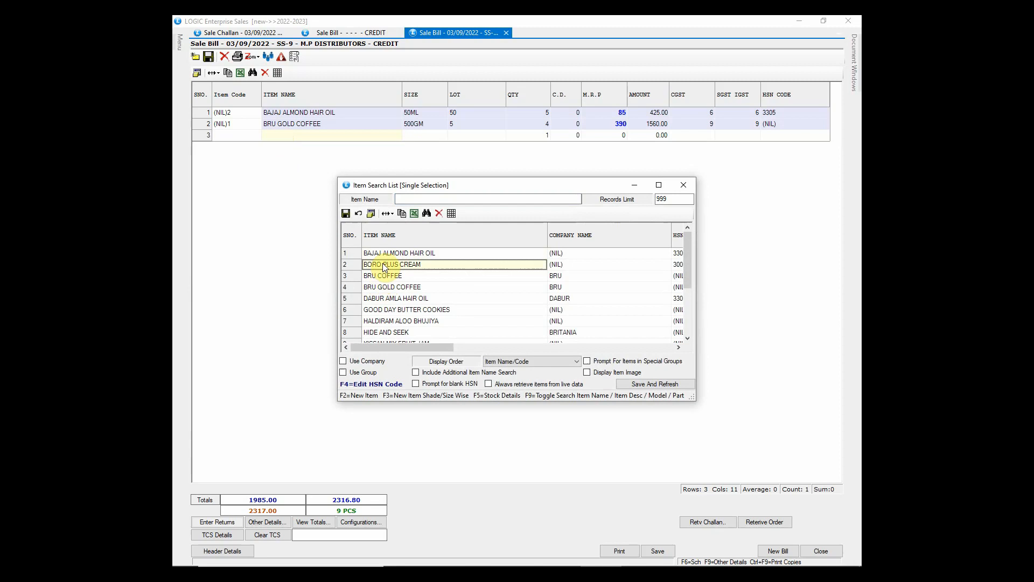
pyautogui.doubleClick(396, 265)
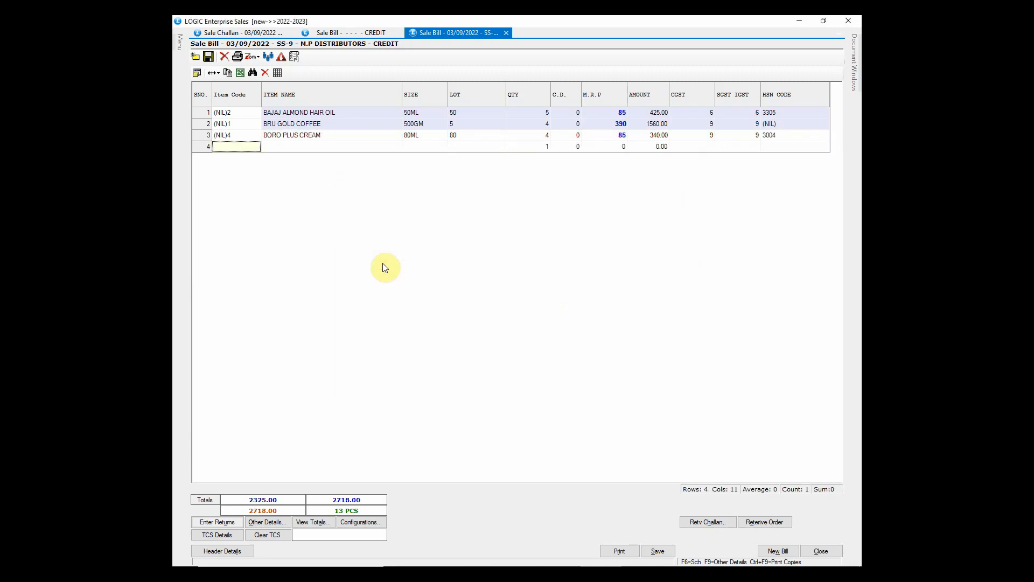
pyautogui.click(657, 550)
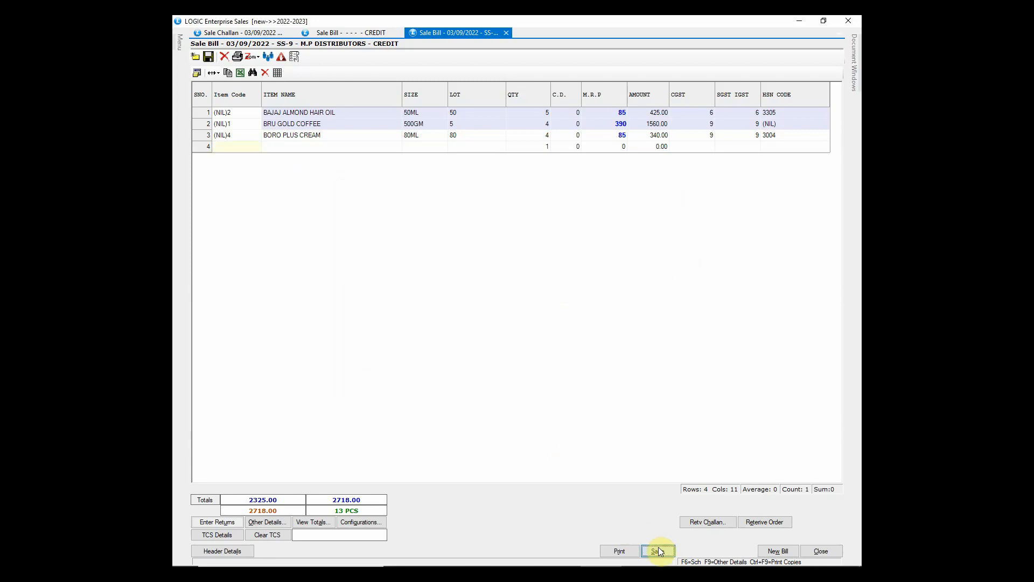
pyautogui.click(657, 550)
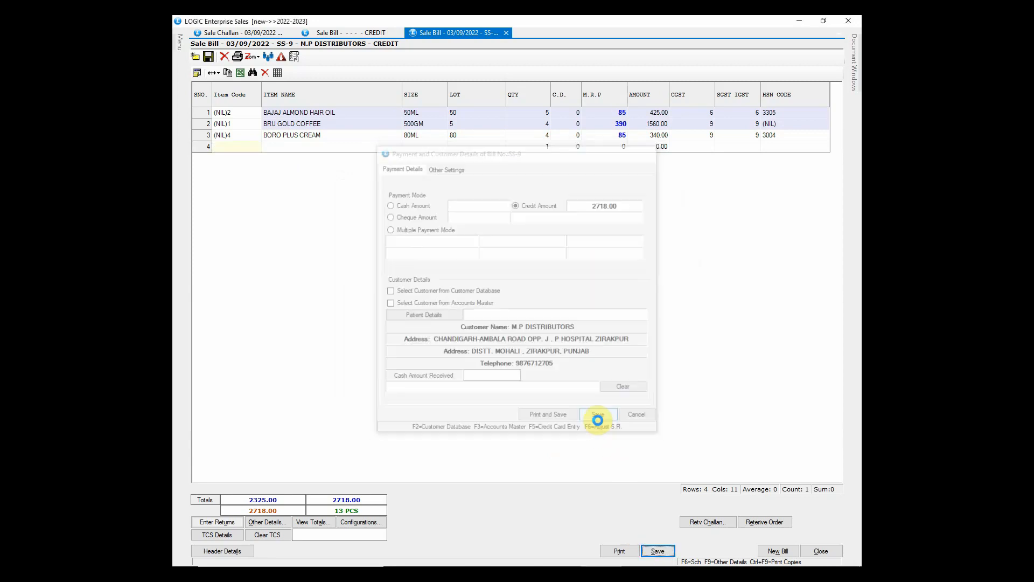
pyautogui.click(597, 413)
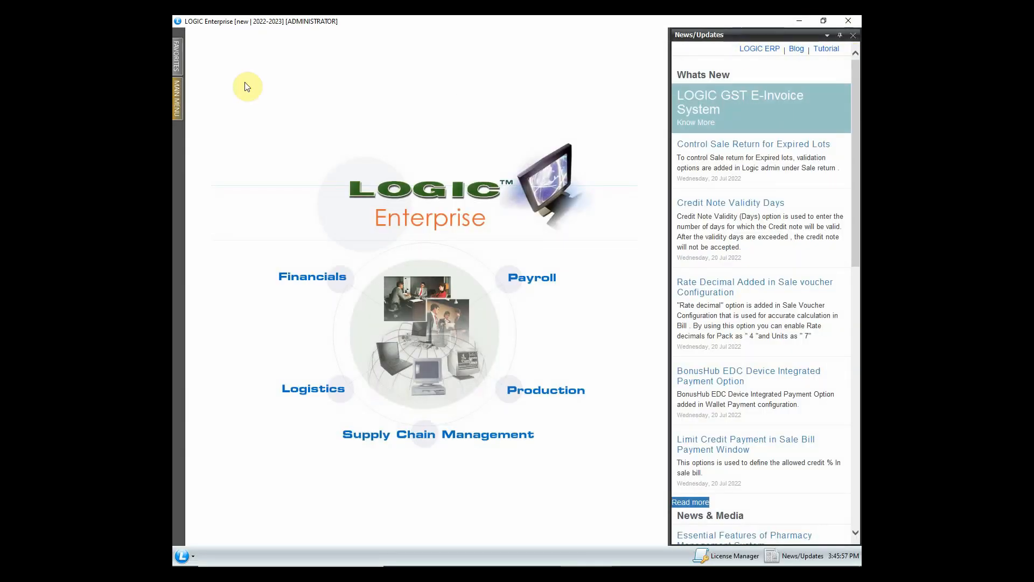
# Generate the Sale Register (Detailed) report from Reports/Queries listing bills SS-1 to SS-9
pyautogui.click(175, 100)
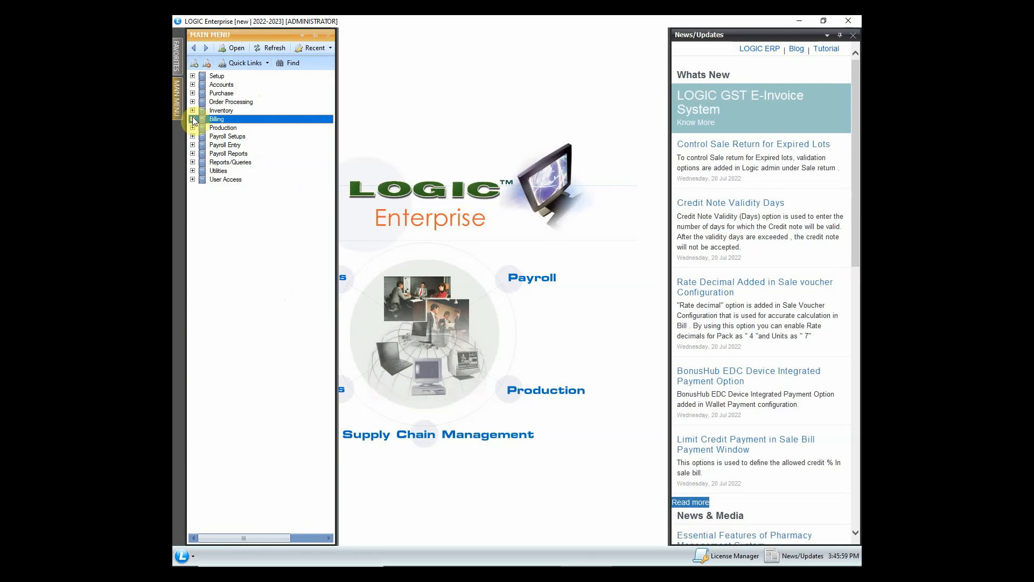
pyautogui.click(191, 162)
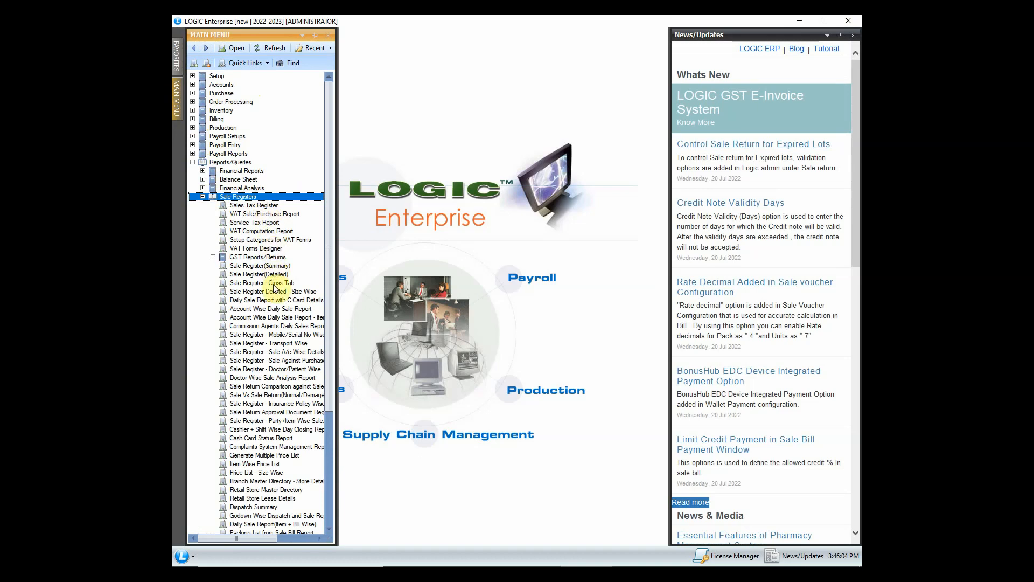
pyautogui.click(259, 265)
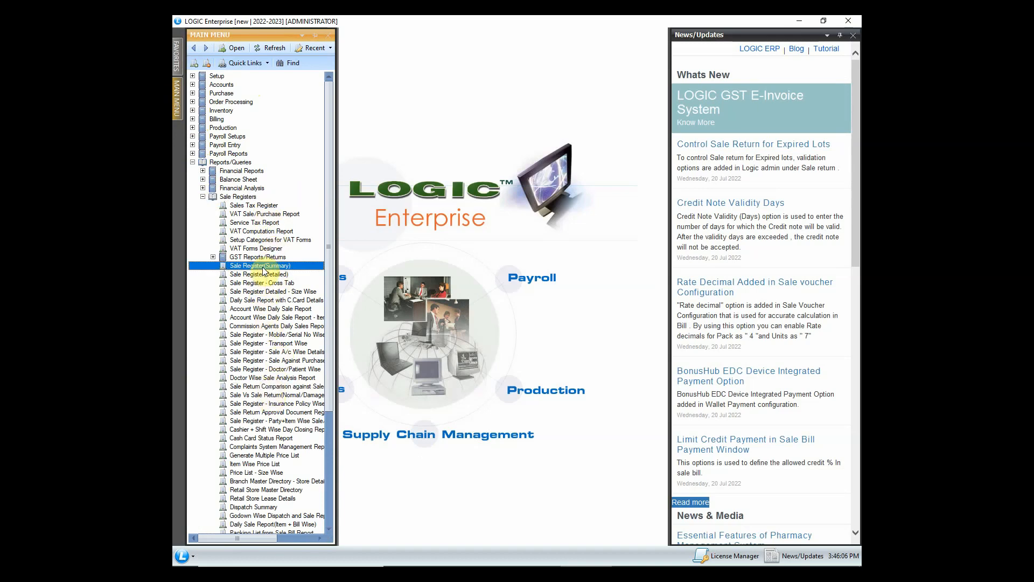
pyautogui.doubleClick(261, 273)
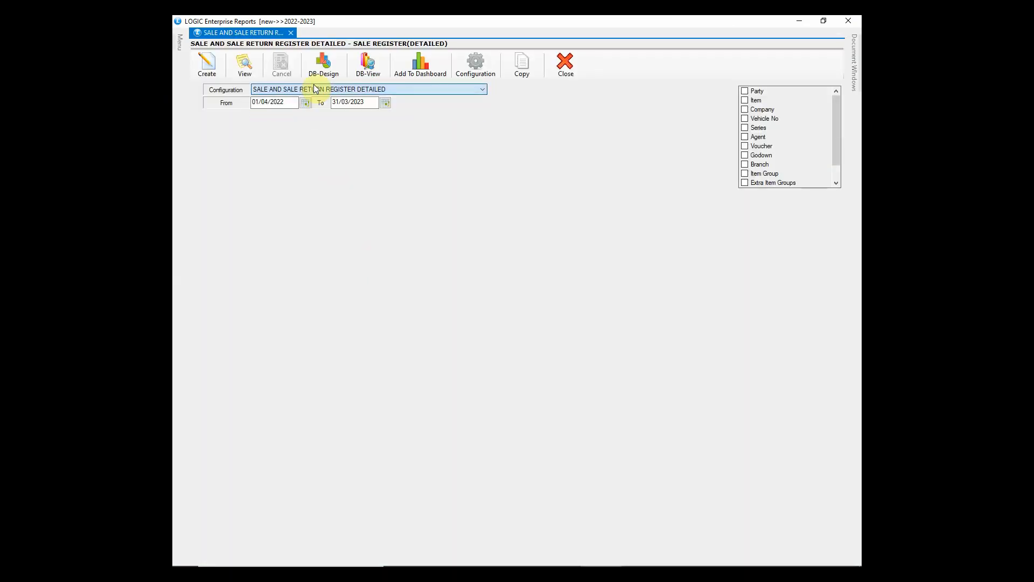
pyautogui.click(245, 63)
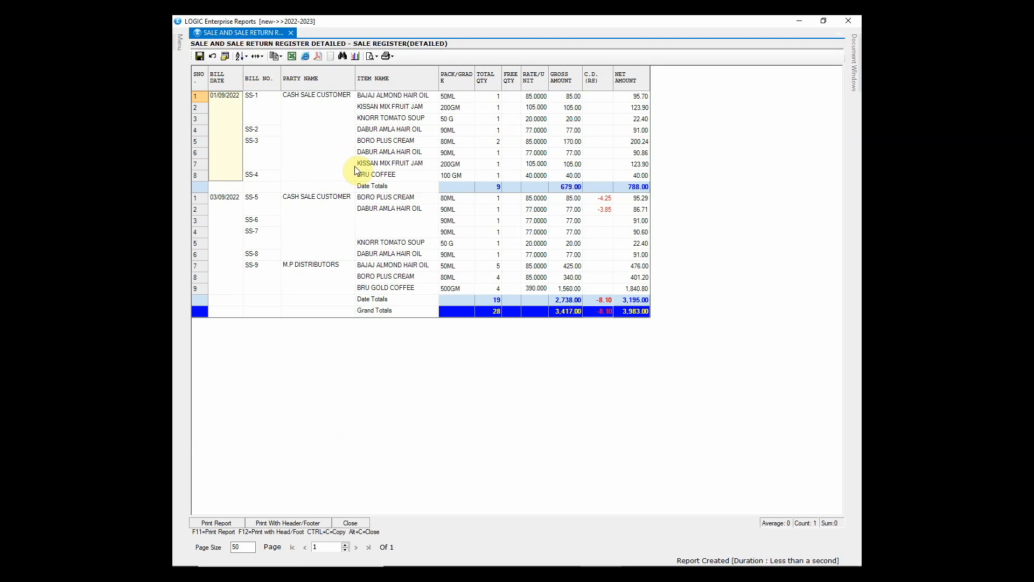
# Leave the report and start cash sale bill R-1200
pyautogui.click(395, 95)
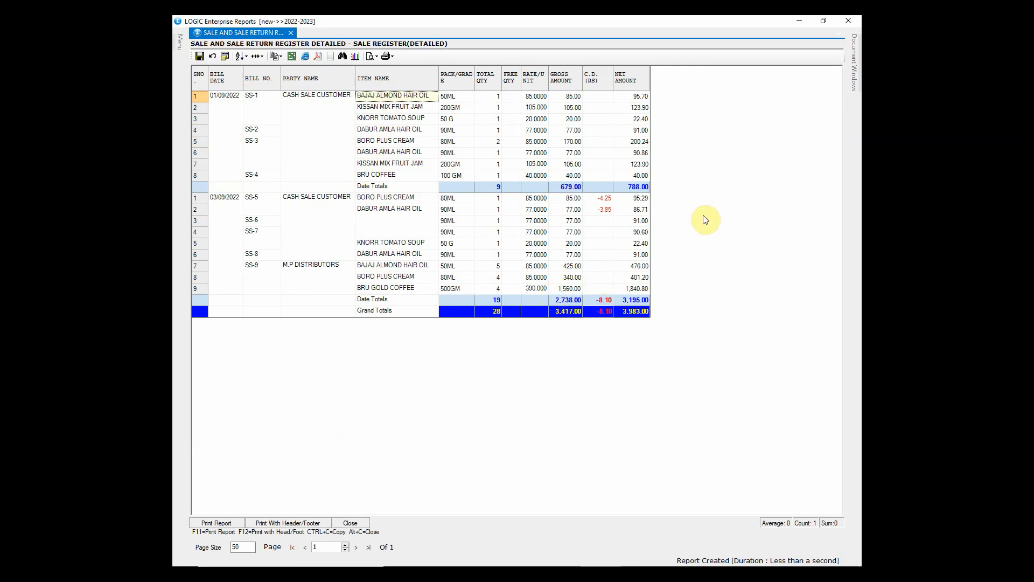
pyautogui.click(350, 523)
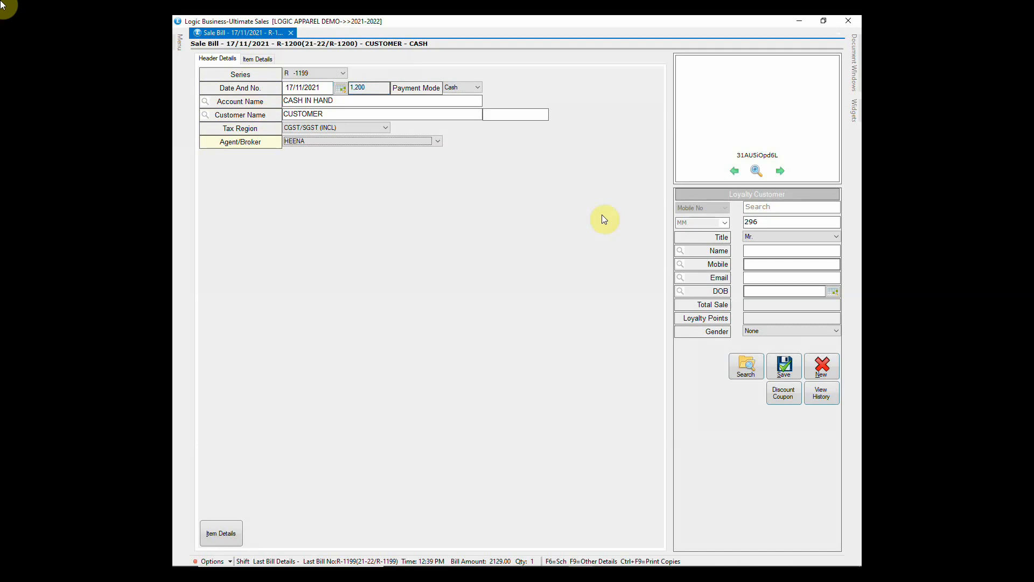
# Add JEANS 20 BLUE ARROW size 30 to bill R-1200 via a JEAN item search
pyautogui.click(257, 58)
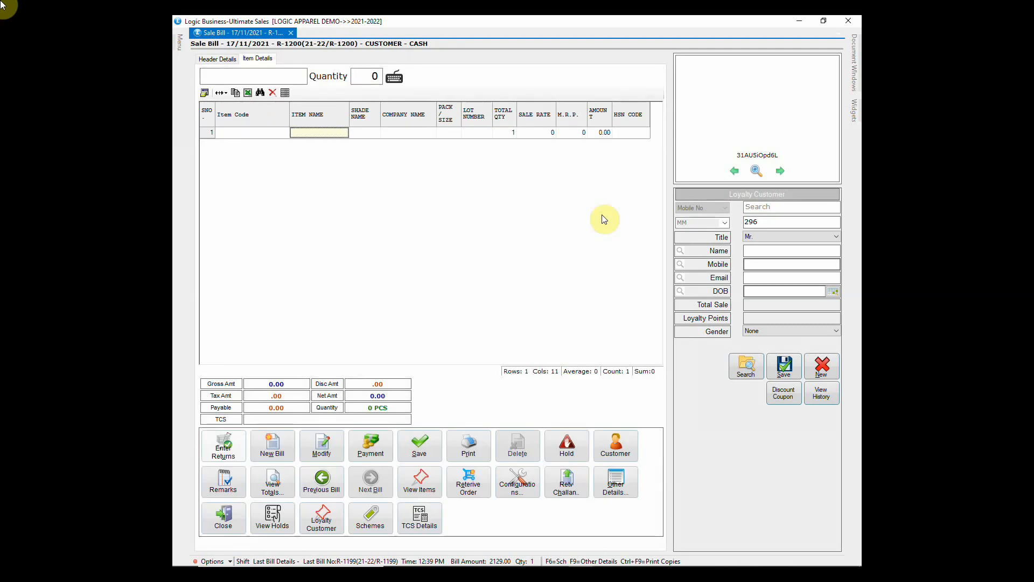
pyautogui.write('JEAN')
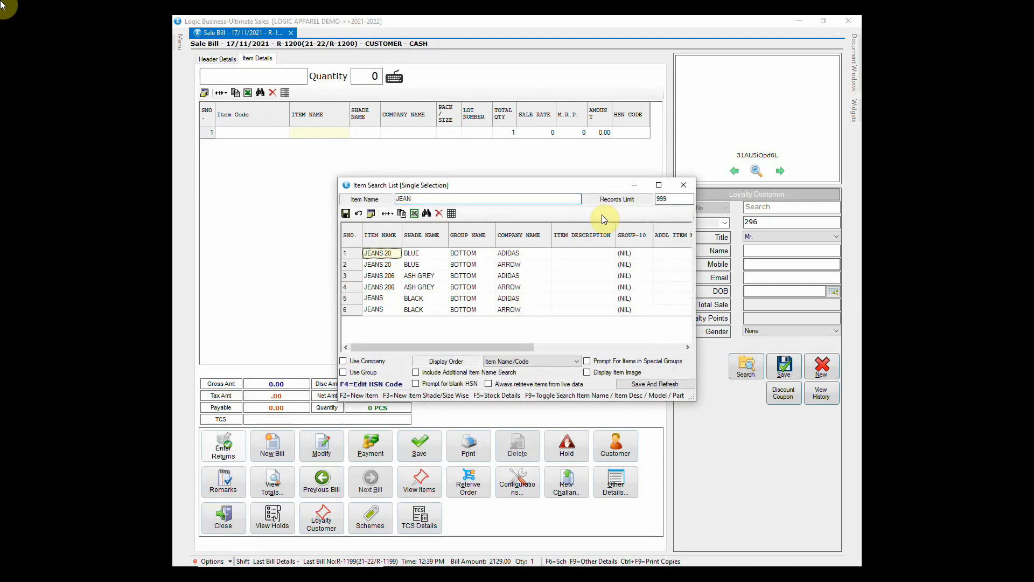
pyautogui.doubleClick(379, 264)
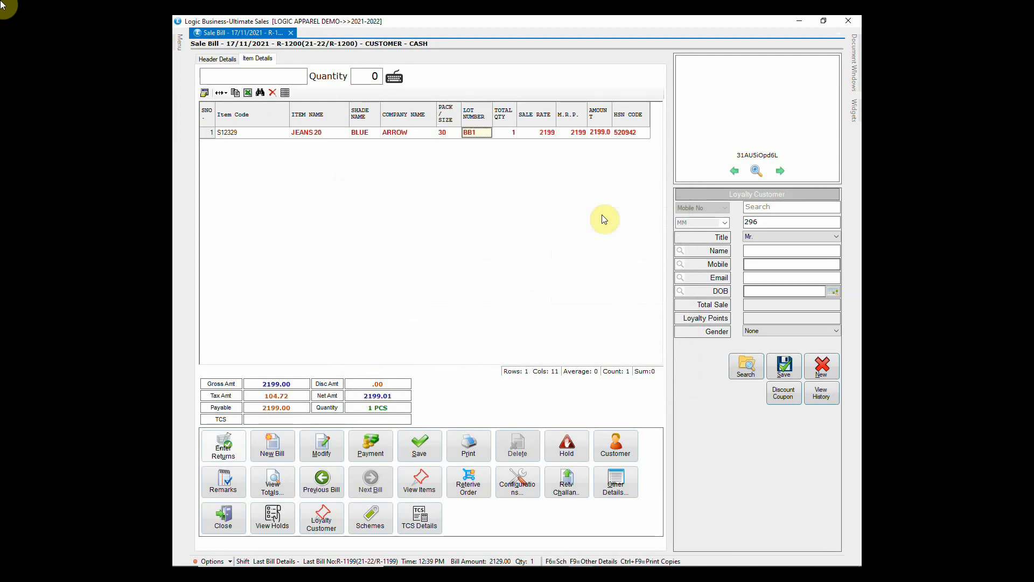
# Return the size-28 JEANS 20 against bill R-1199 and save the zero-payable exchange bill
pyautogui.click(224, 444)
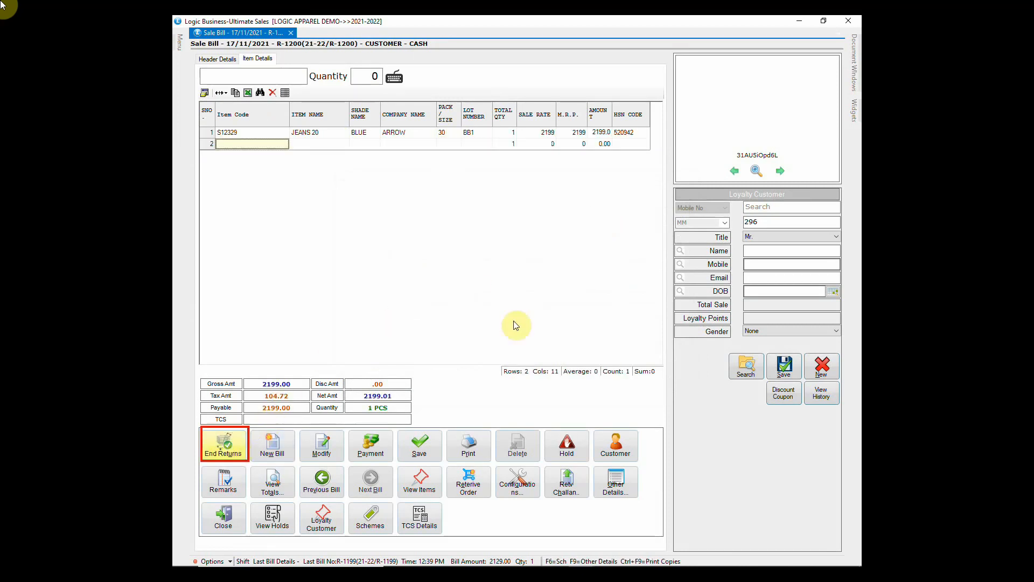
pyautogui.write('JE')
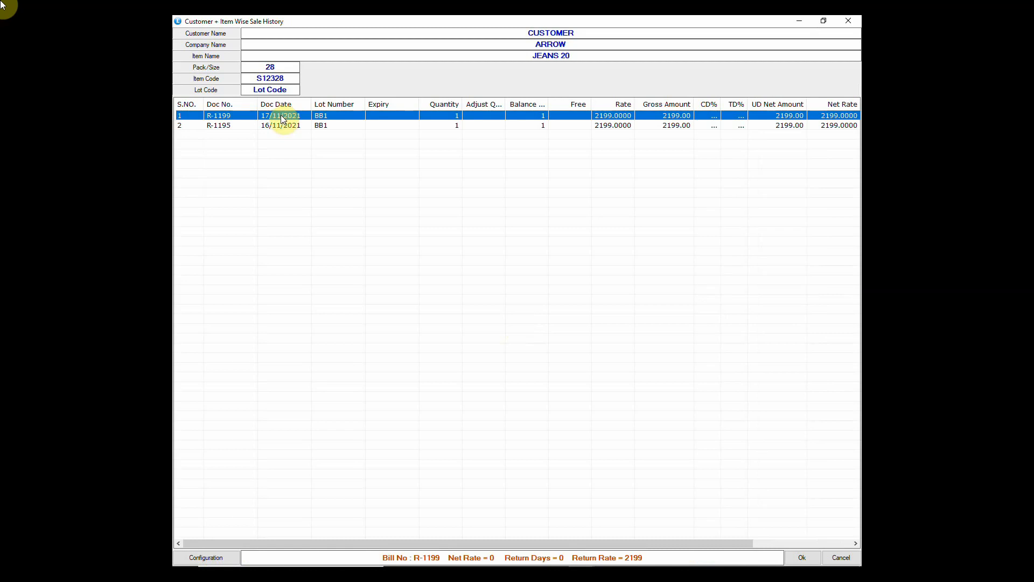
pyautogui.click(280, 125)
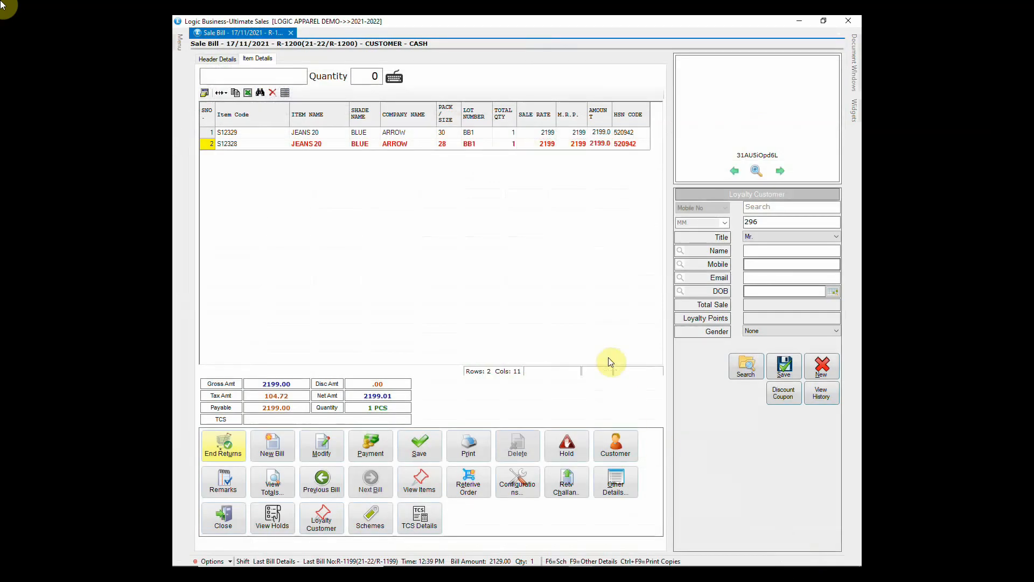
pyautogui.click(370, 445)
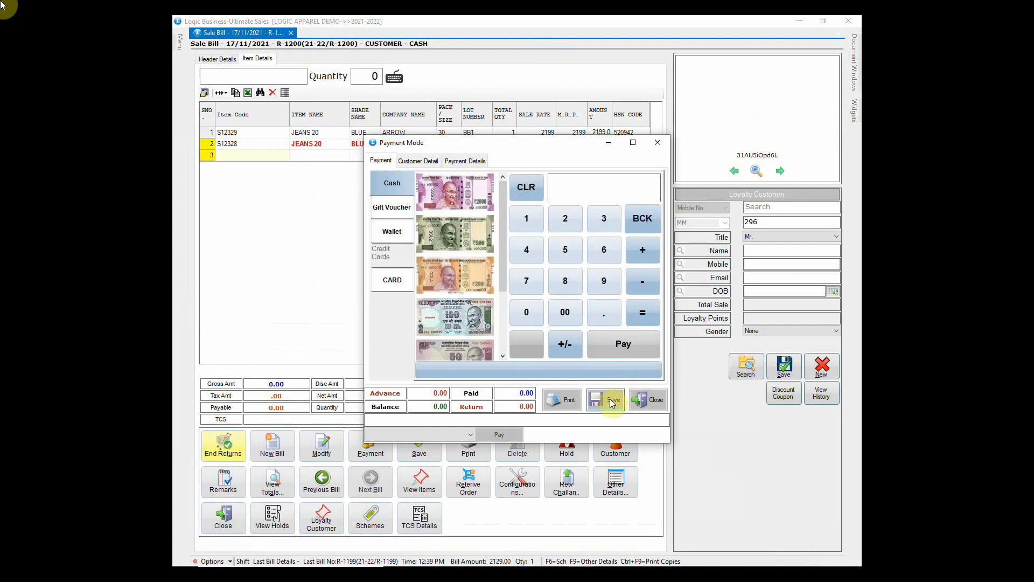
pyautogui.click(605, 400)
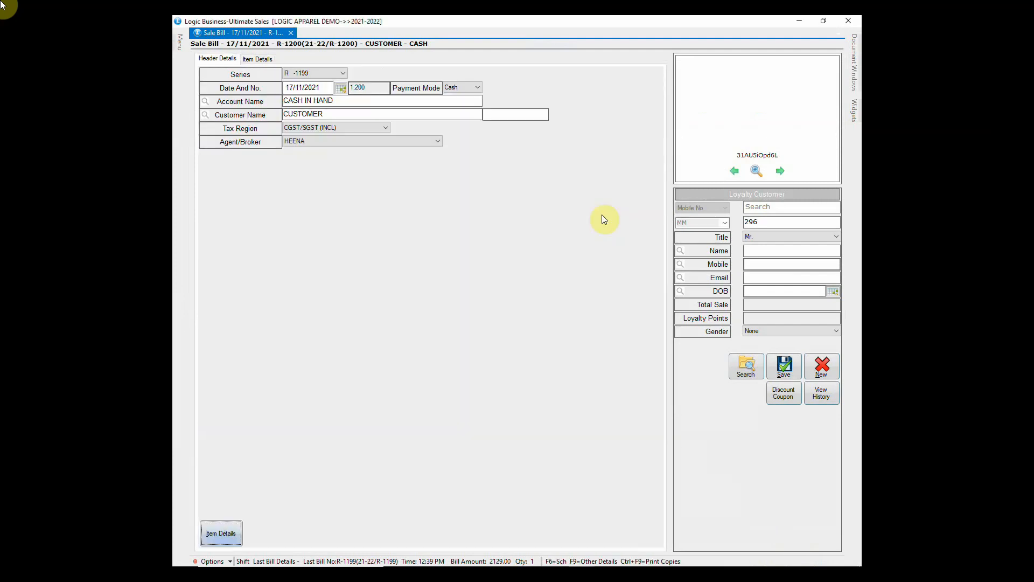
# Start a sale challan for customer mobile 77777888 and pick item 1036 to return
pyautogui.click(821, 366)
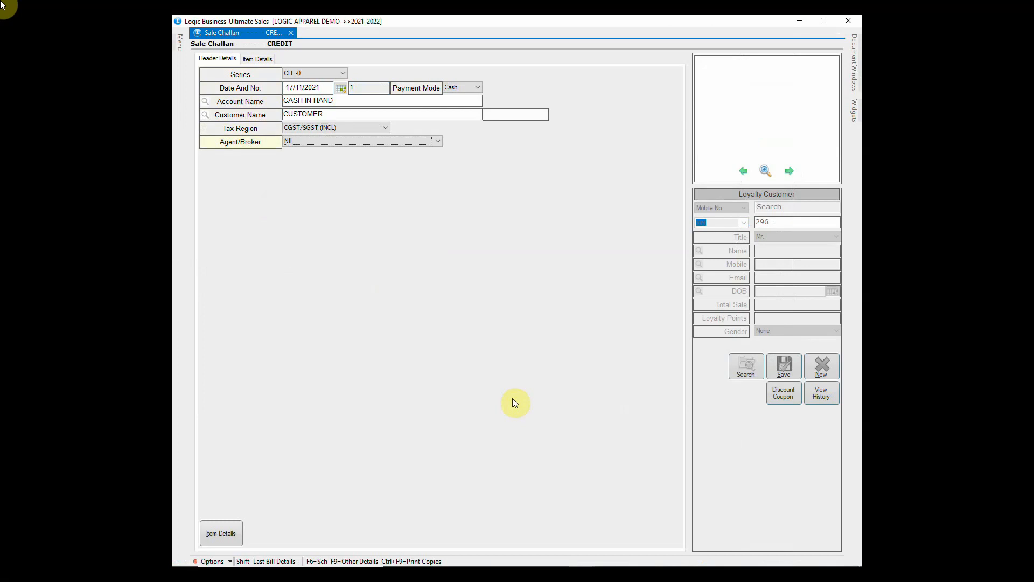
pyautogui.click(258, 58)
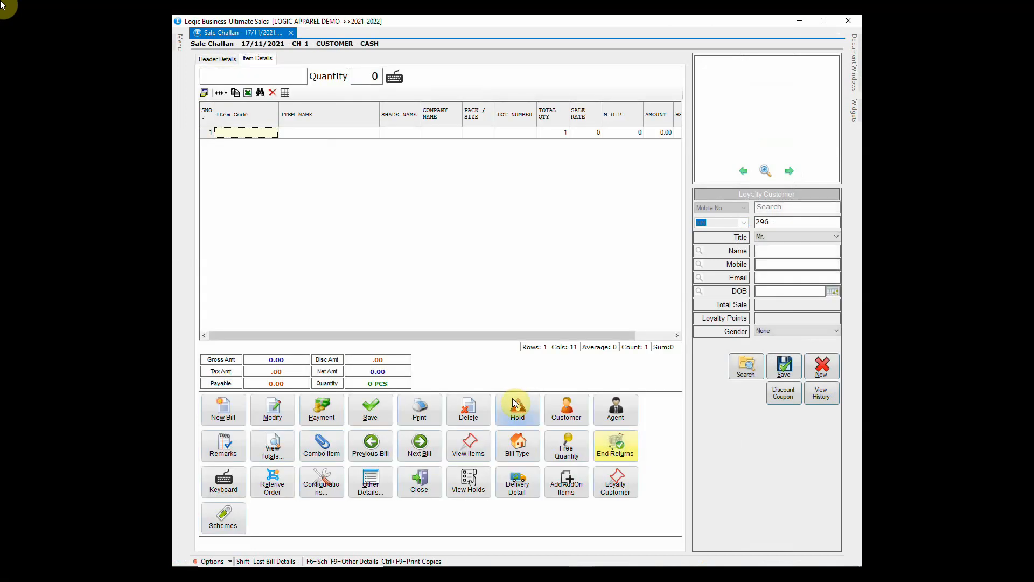
pyautogui.write('7777788888')
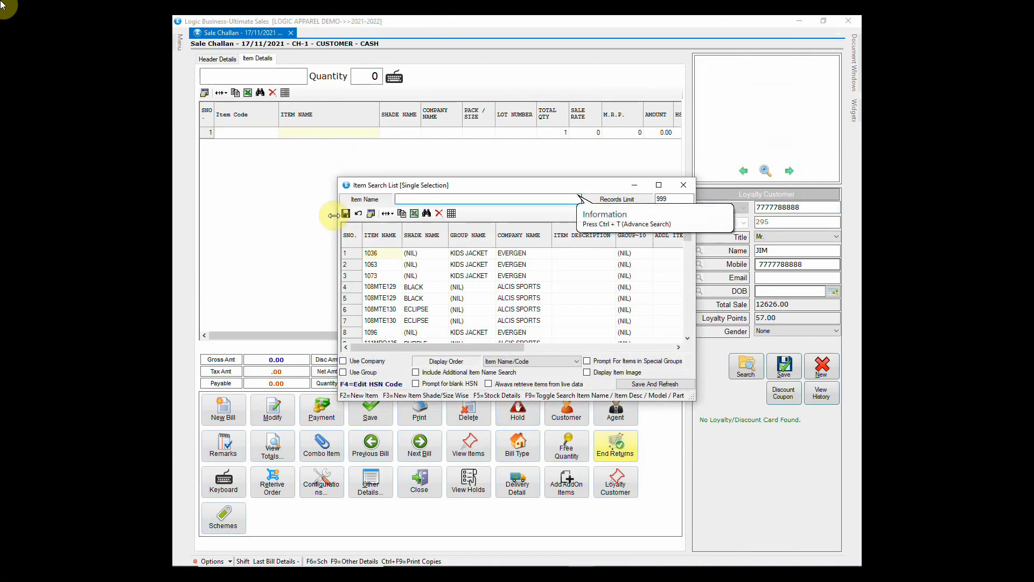
pyautogui.doubleClick(370, 252)
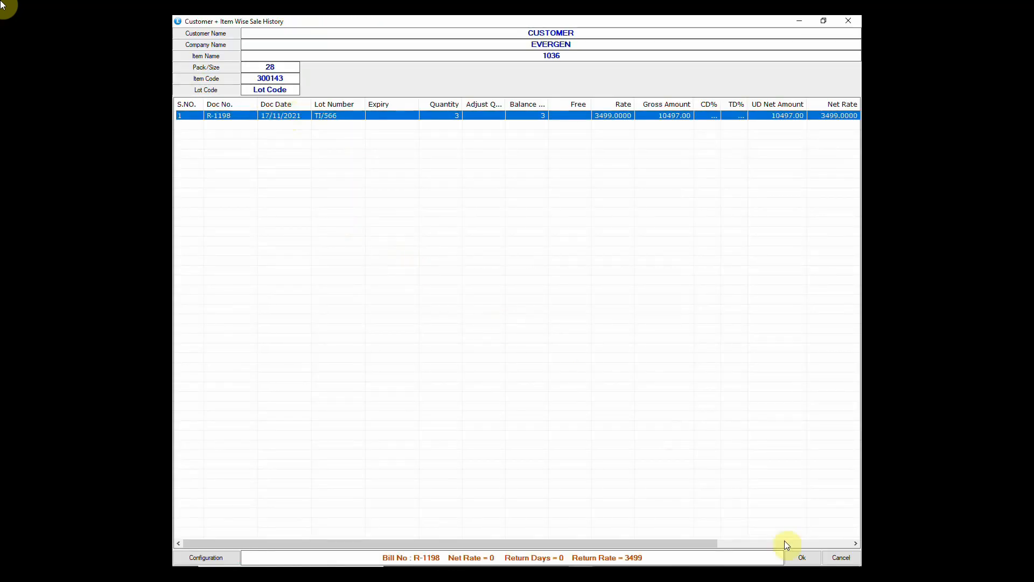
# Return item 1036 against bill R-1198 at -3499.00 and save the credit challan
pyautogui.click(802, 557)
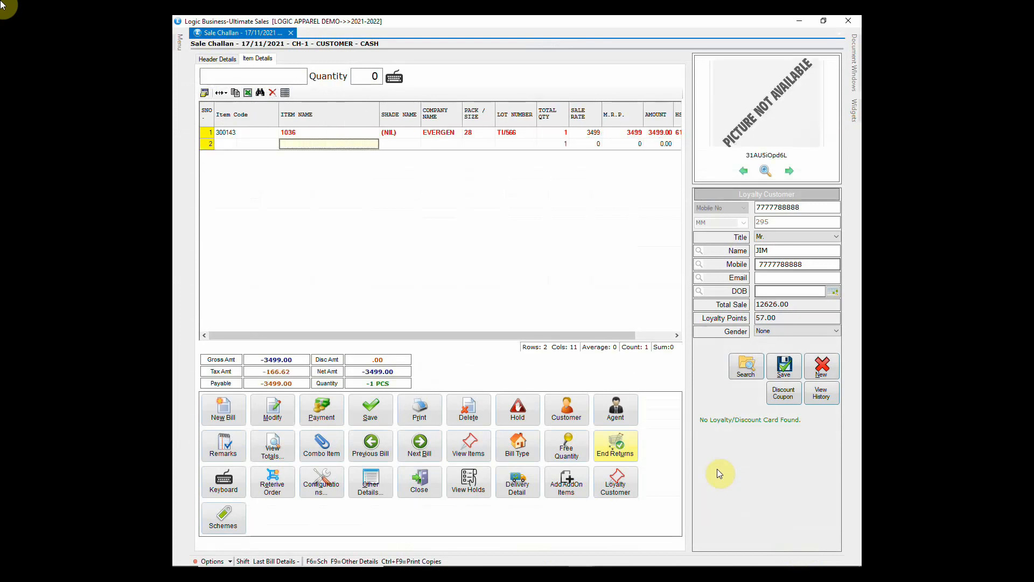
pyautogui.click(369, 409)
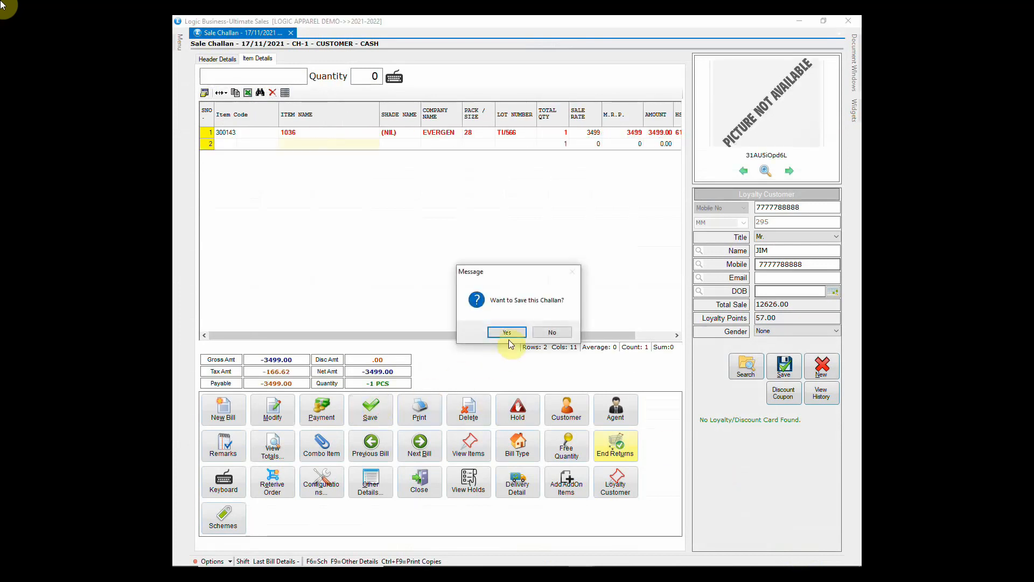
pyautogui.click(552, 332)
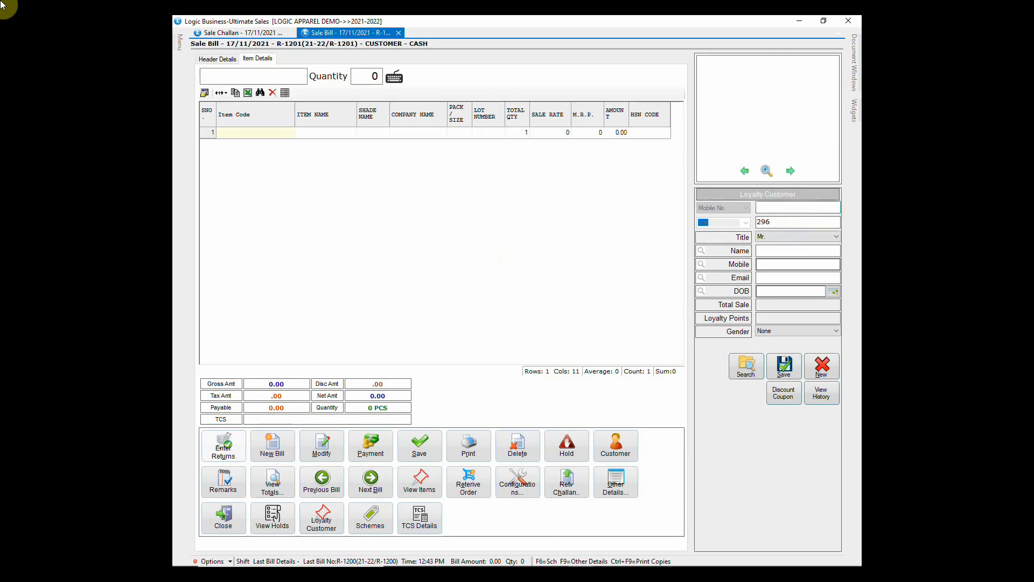
# Enter the customer's mobile and retrieve challan CH-3 with the returned 1036 item into bill R-1201
pyautogui.write('7777788888')
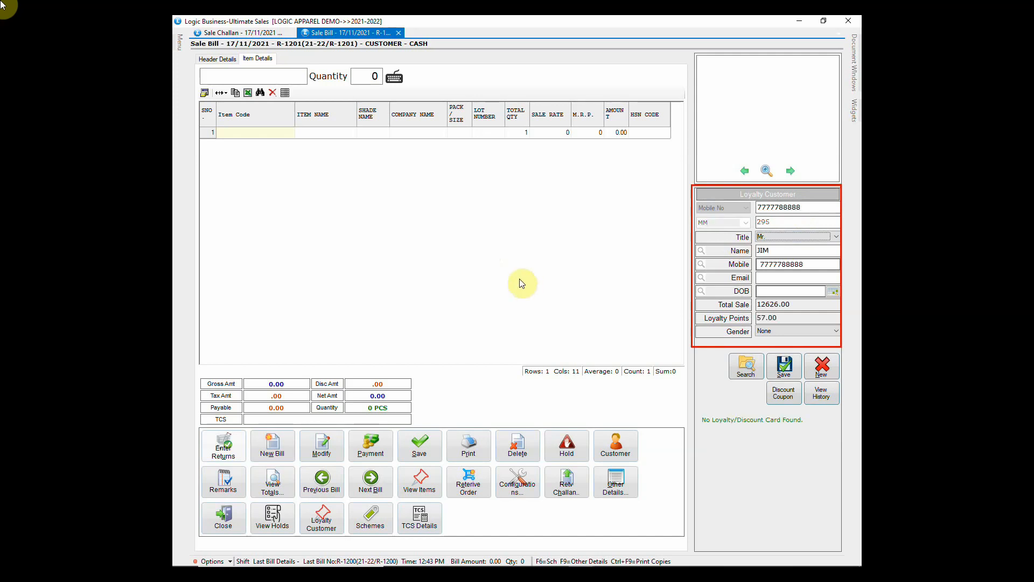
pyautogui.click(566, 482)
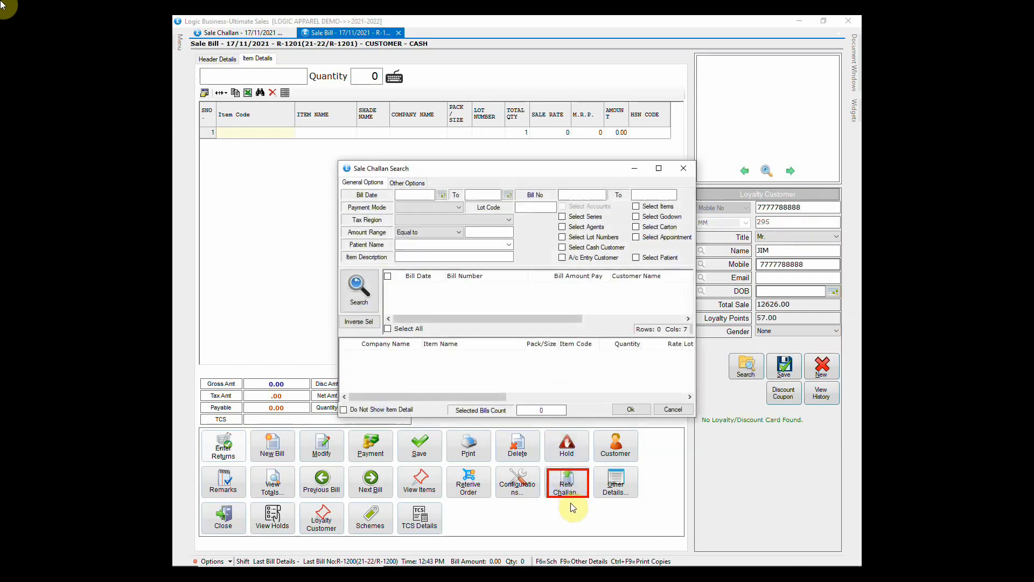
pyautogui.click(359, 288)
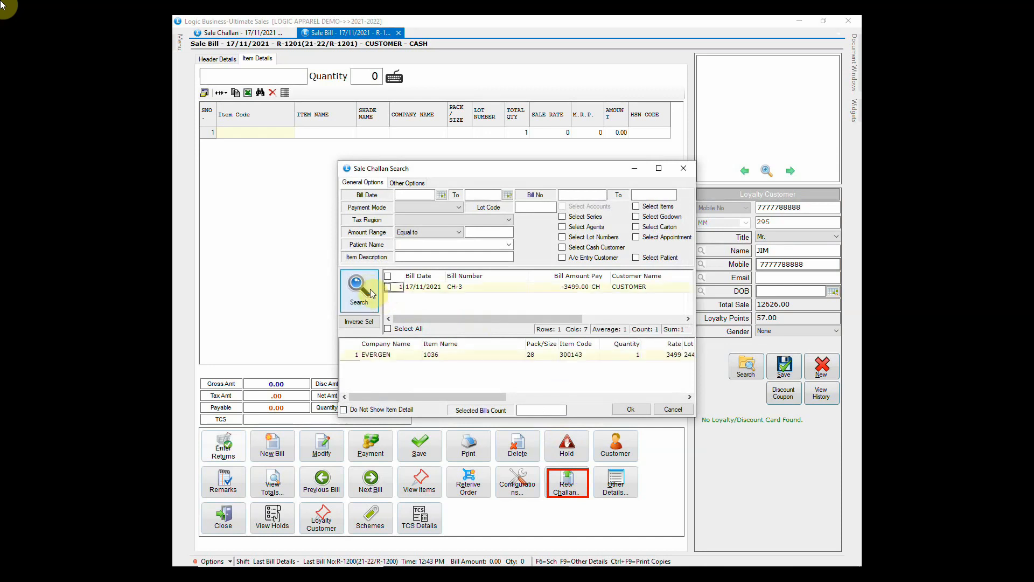
pyautogui.click(389, 287)
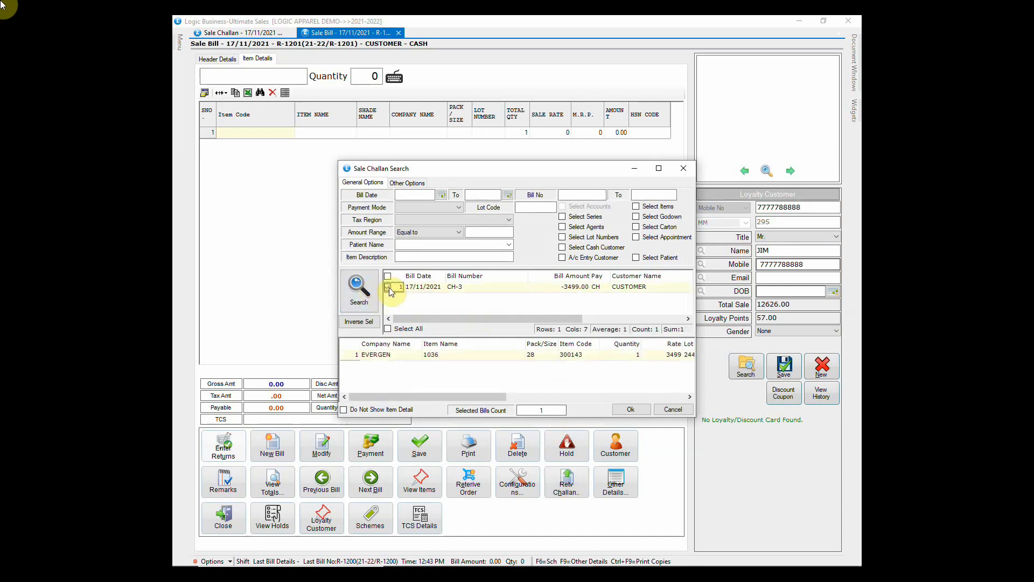
pyautogui.click(630, 410)
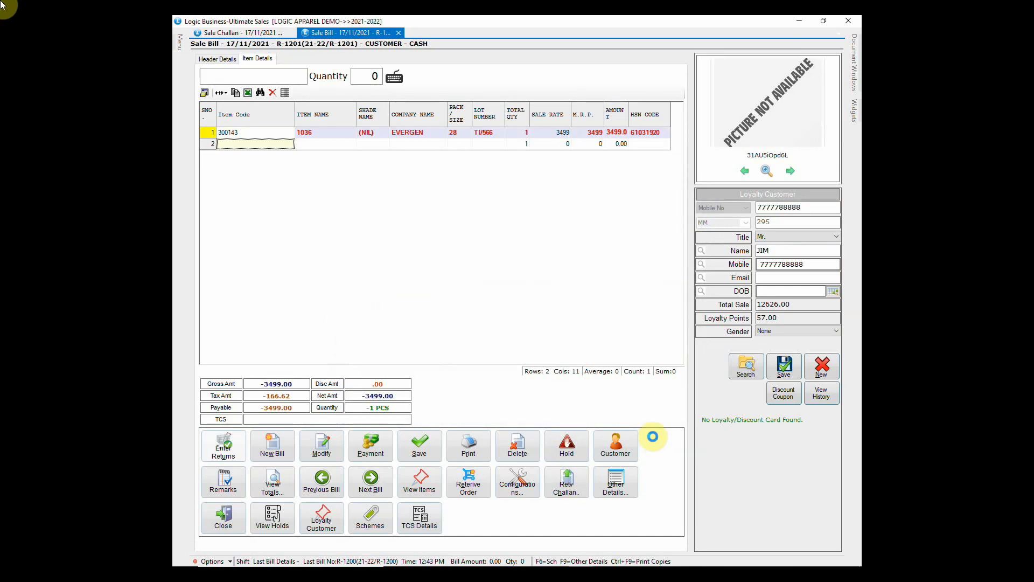
pyautogui.click(304, 143)
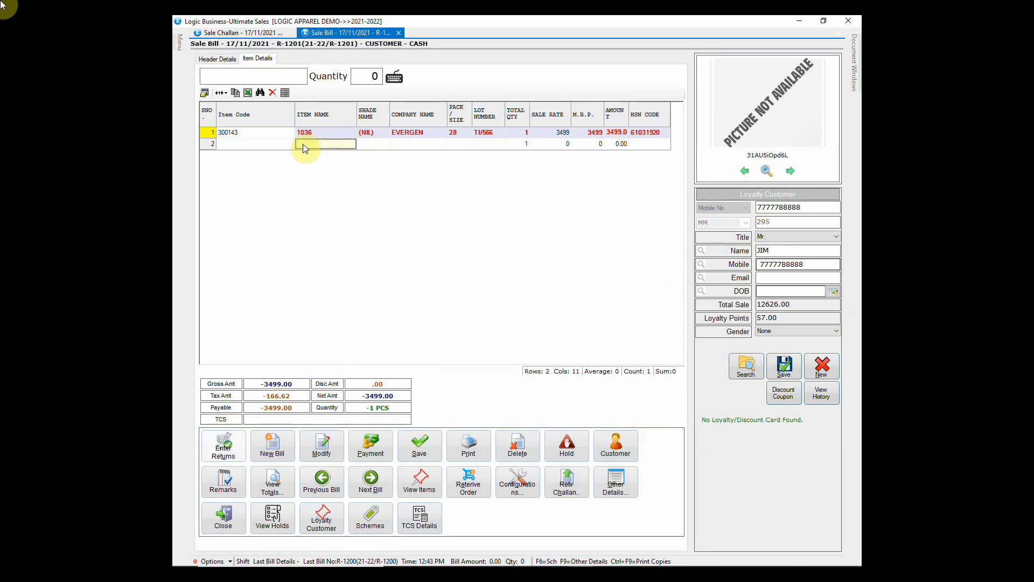